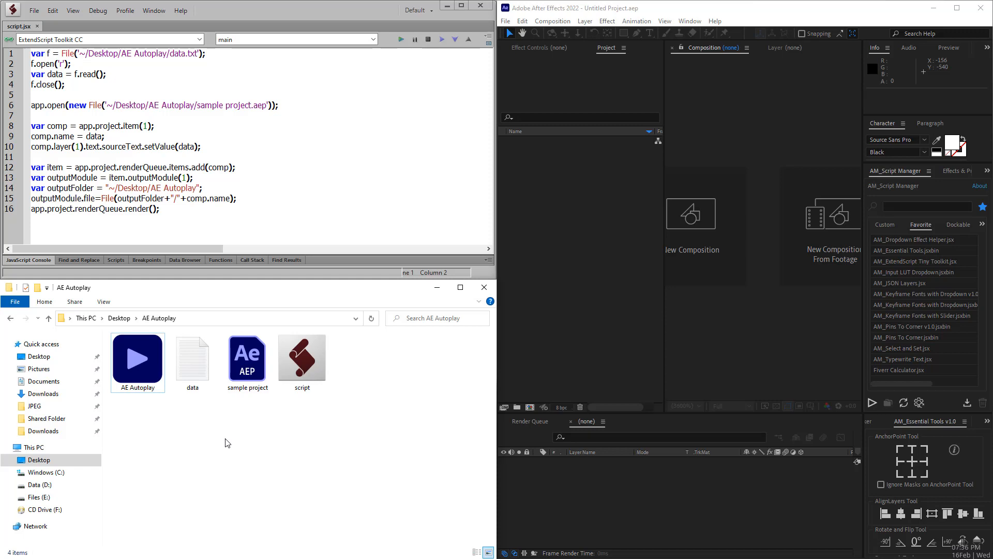
mouse_move(133, 412)
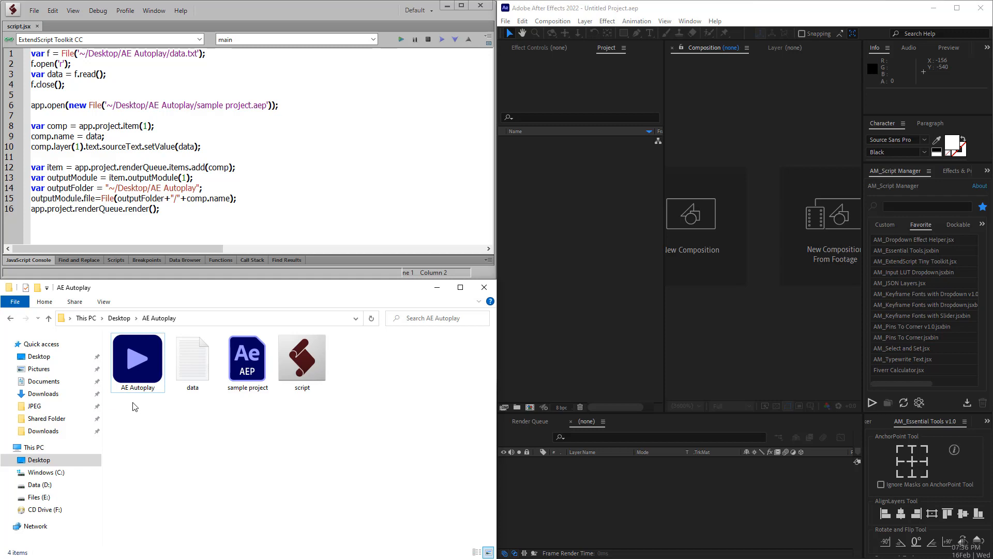
mouse_move(247, 412)
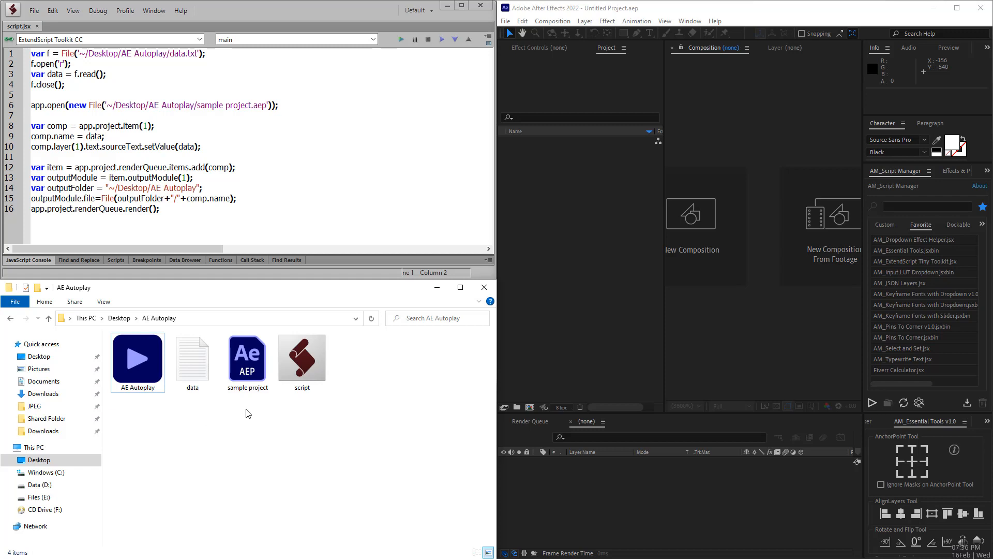
mouse_move(289, 425)
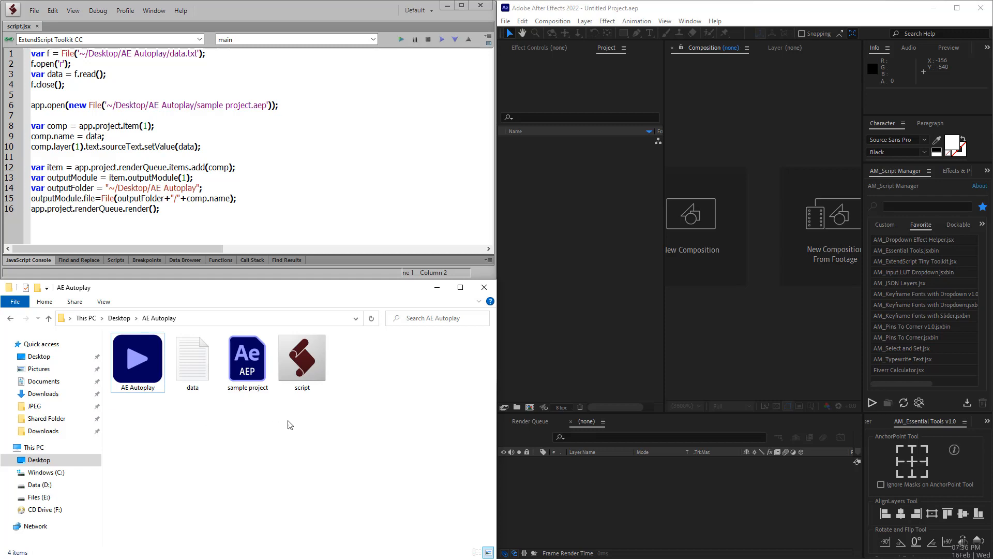
mouse_move(189, 416)
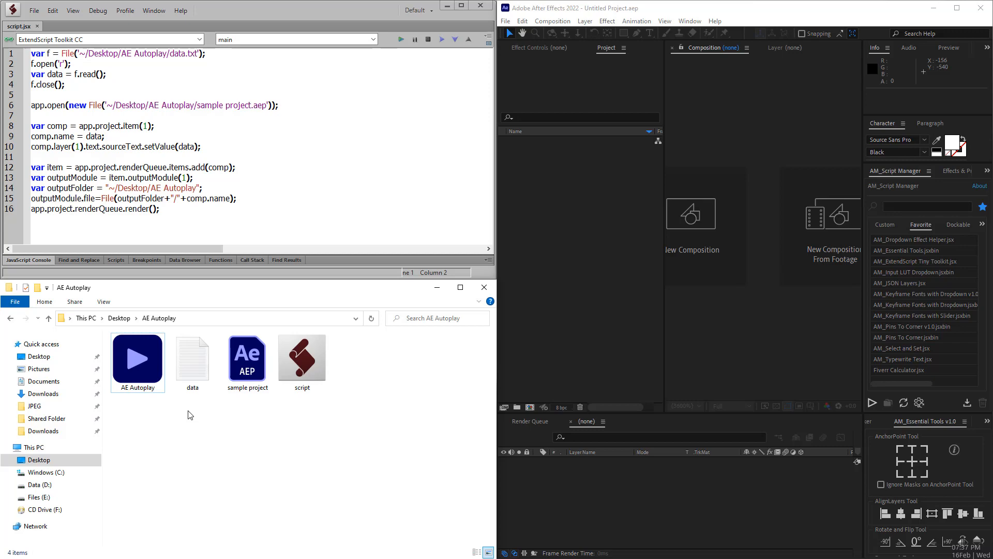
- Open sample project.aep in After Effects and select its comp with the TEXT layer
click(247, 354)
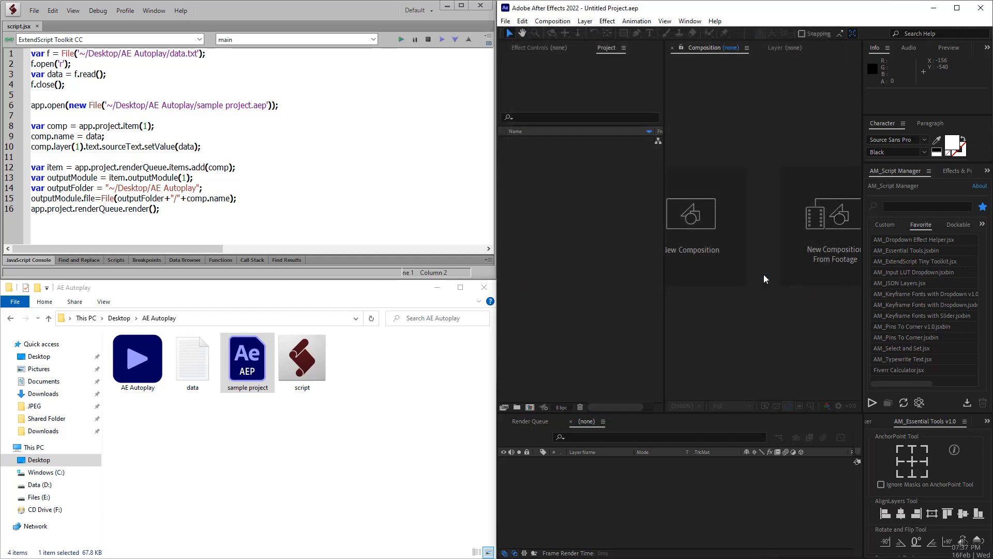
click(402, 40)
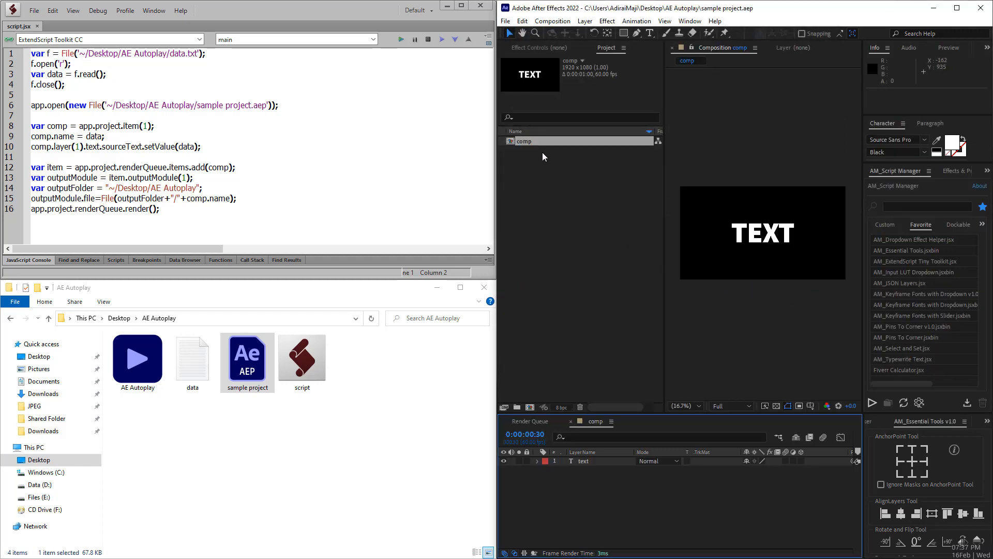
mouse_move(543, 152)
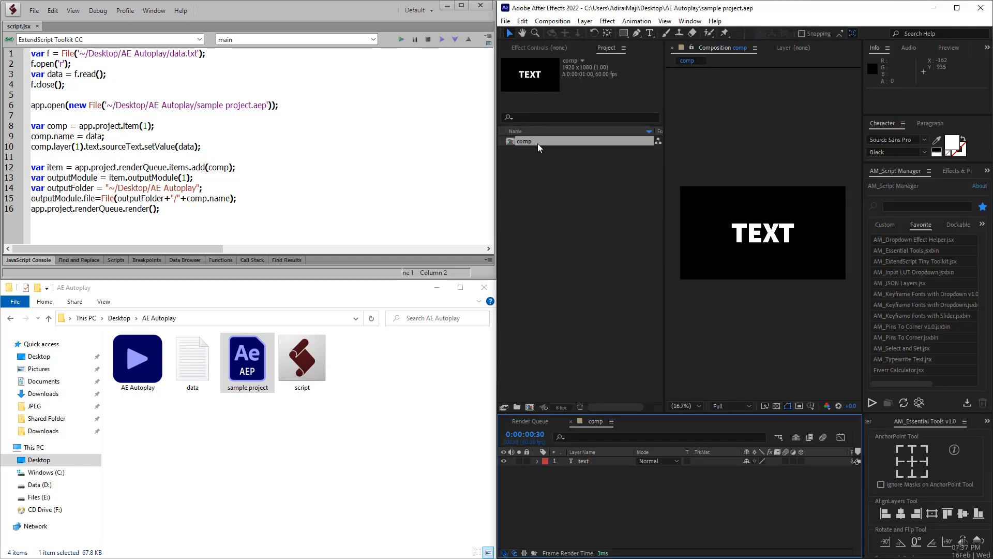
click(584, 461)
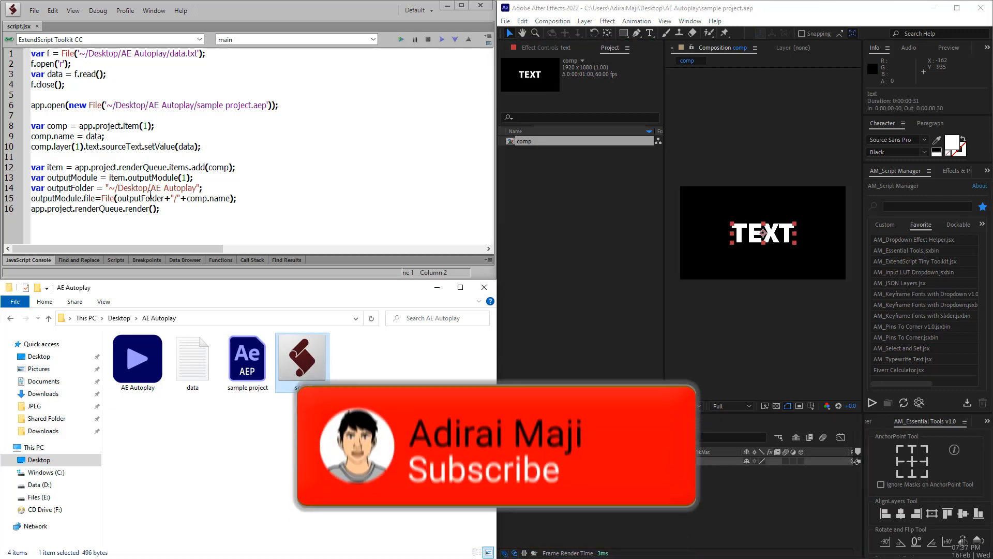
key(ctrl+a)
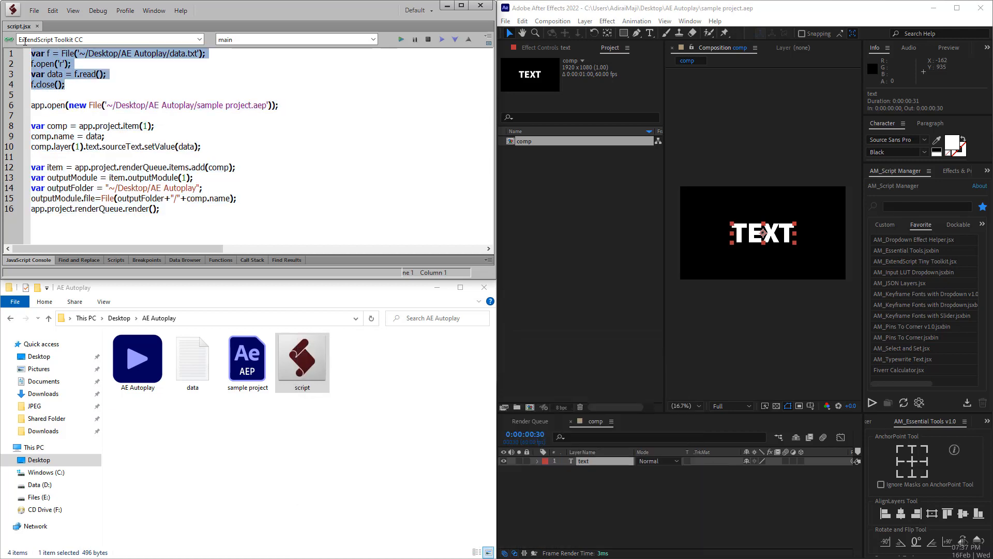
click(192, 355)
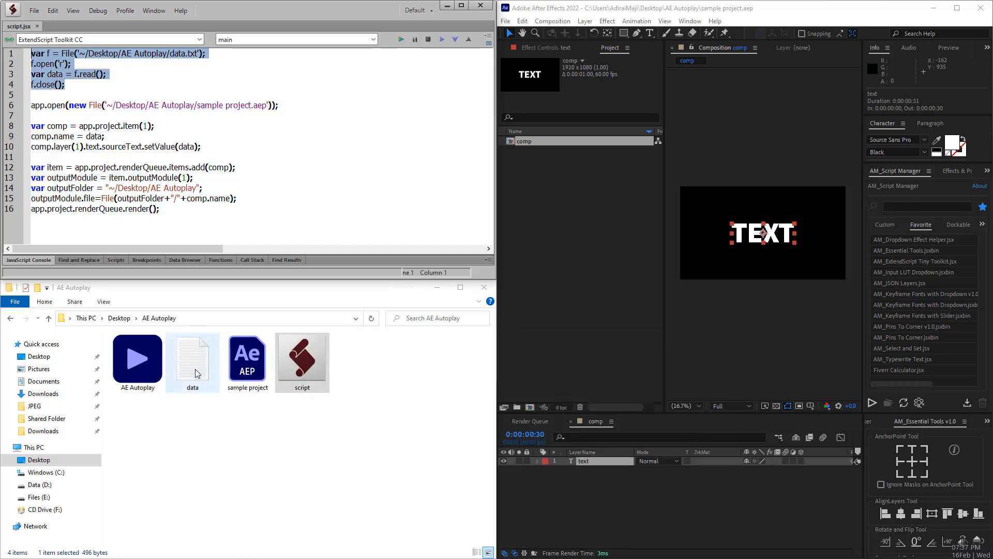
double_click(193, 355)
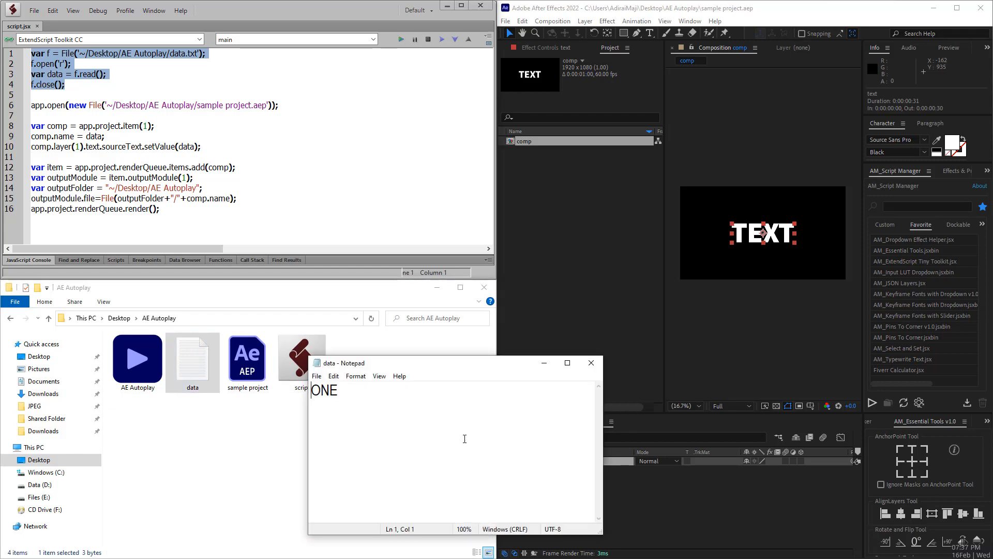
double_click(324, 390)
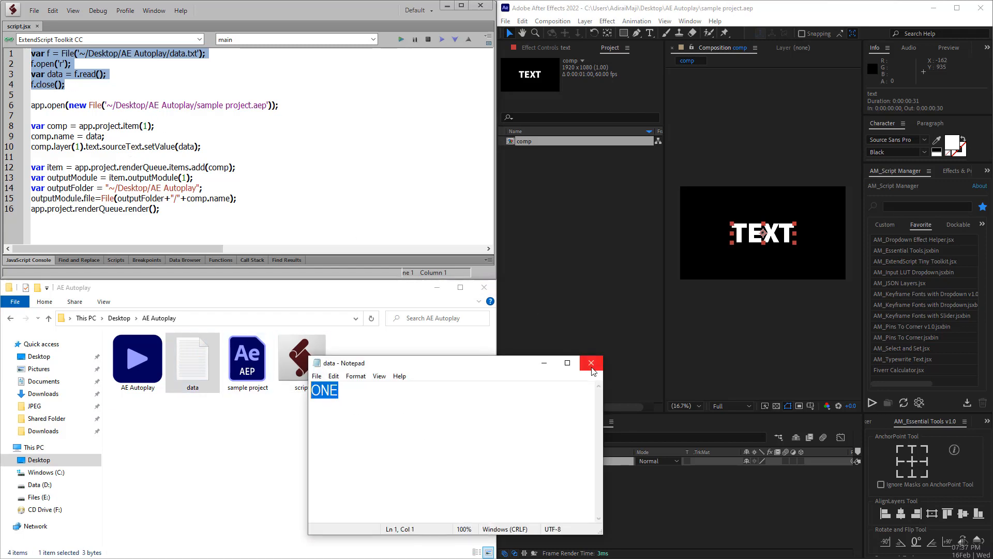
click(591, 363)
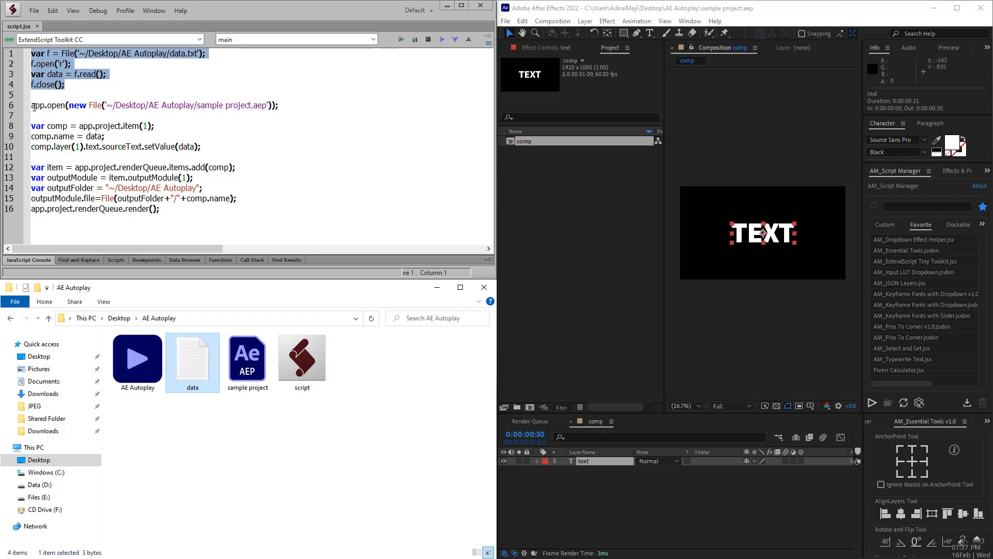
click(214, 113)
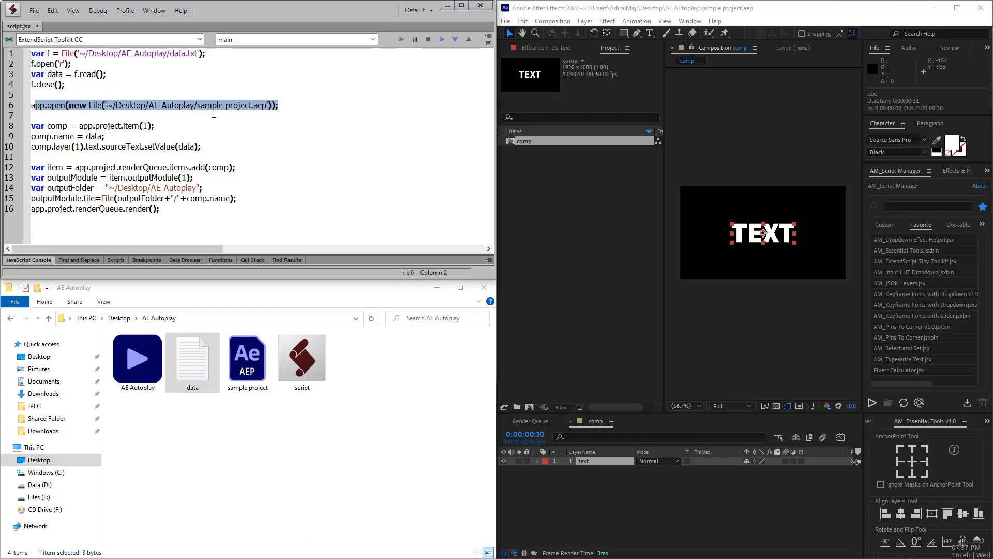
mouse_move(548, 212)
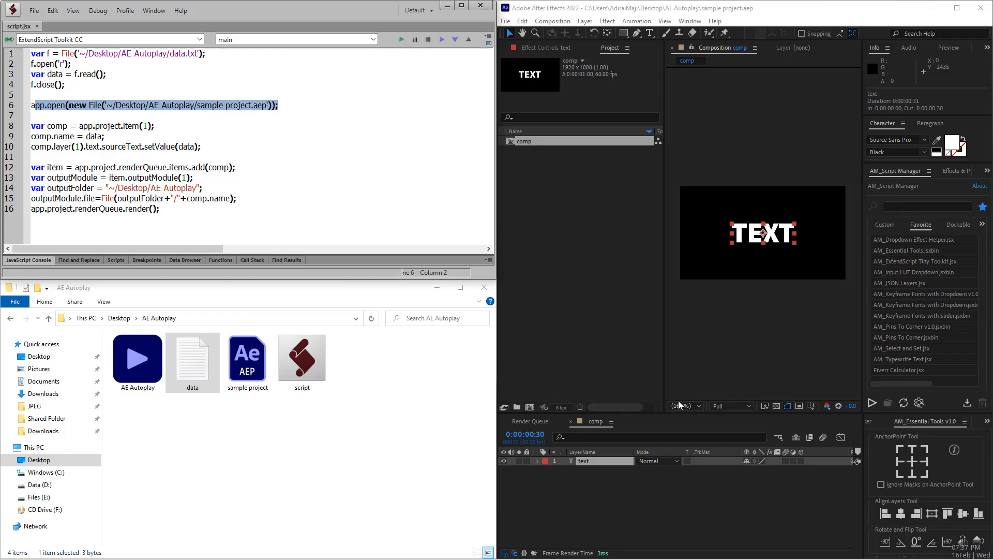
mouse_move(568, 160)
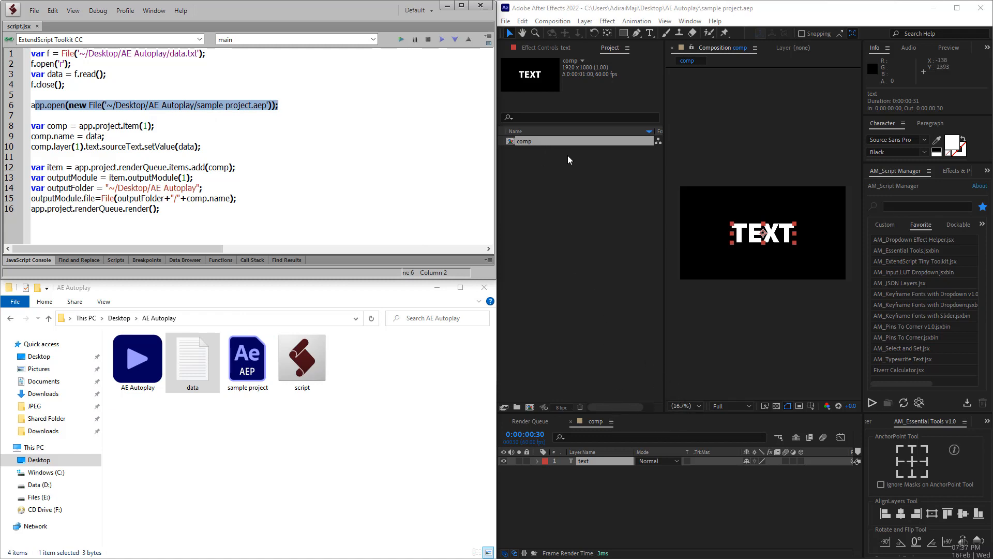
mouse_move(659, 387)
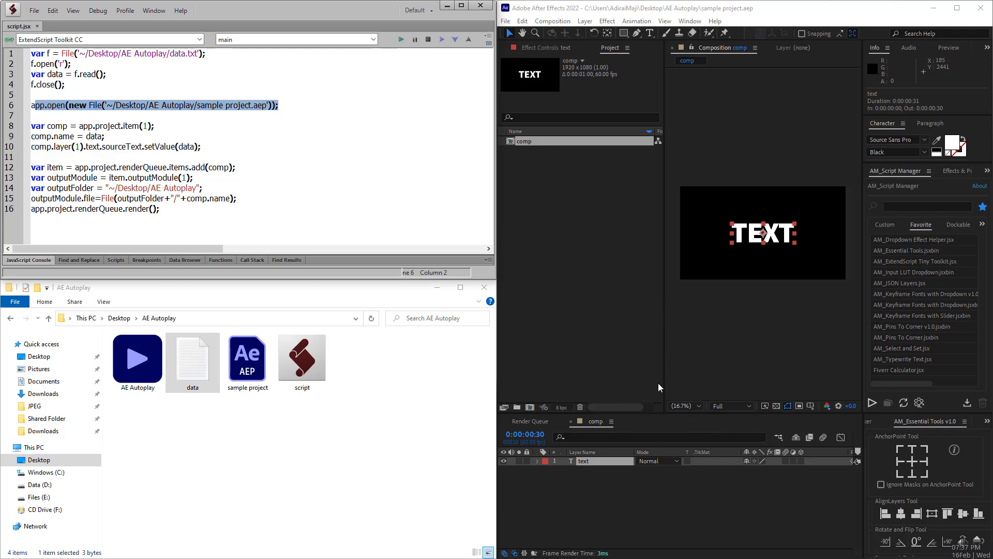
mouse_move(692, 392)
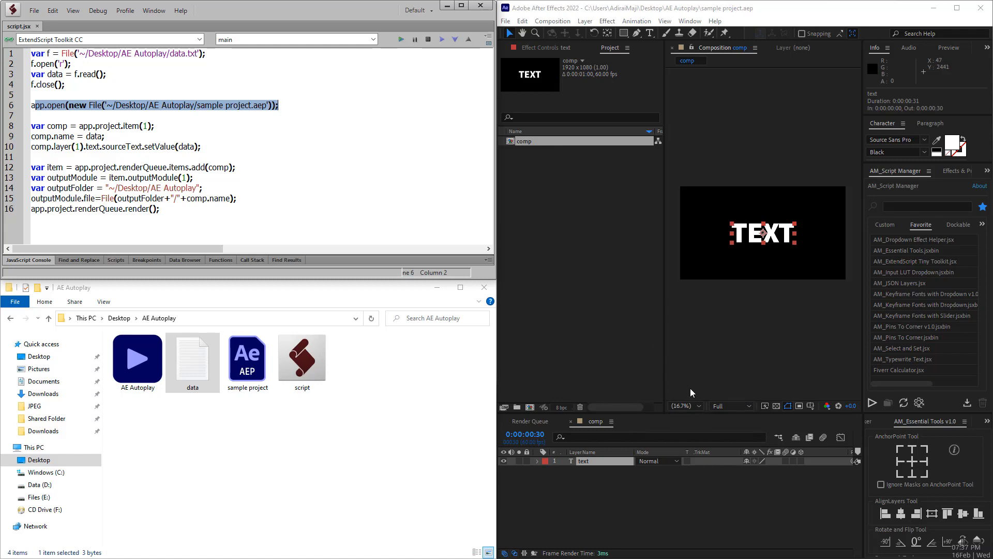
click(278, 106)
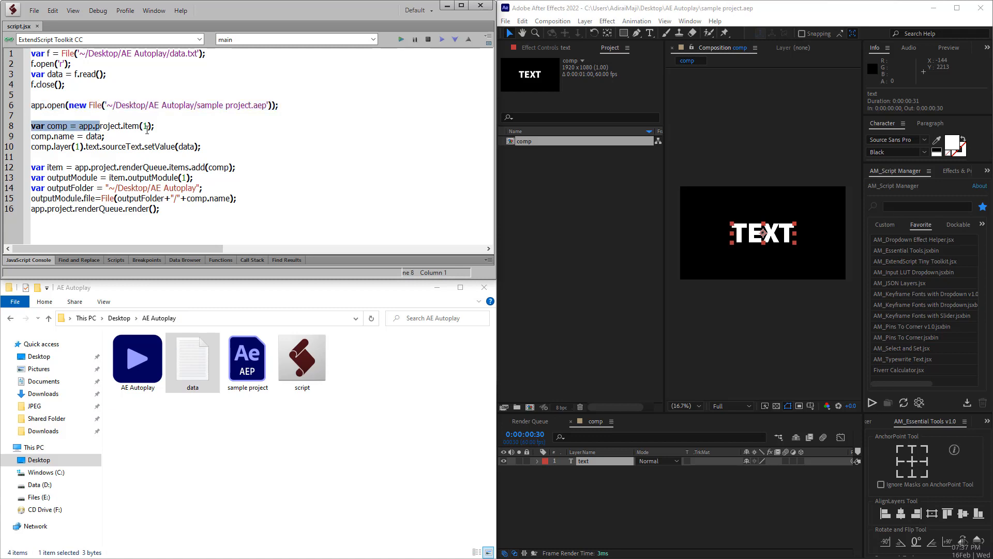
click(201, 146)
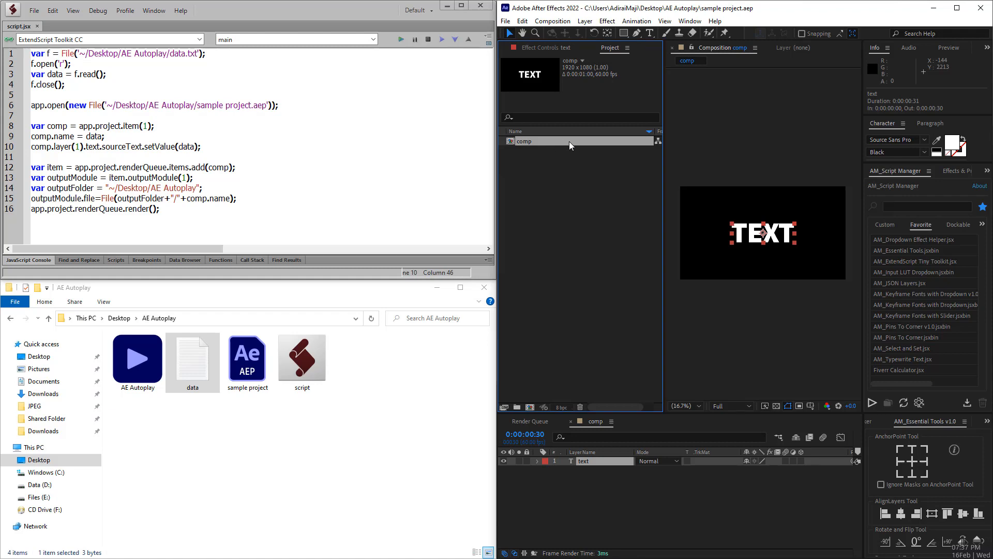
double_click(55, 125)
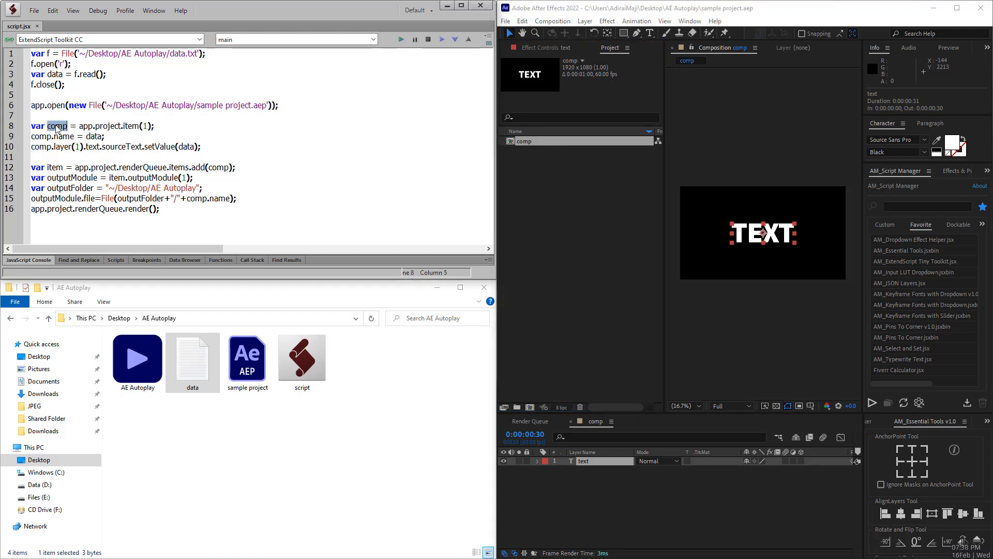
click(40, 137)
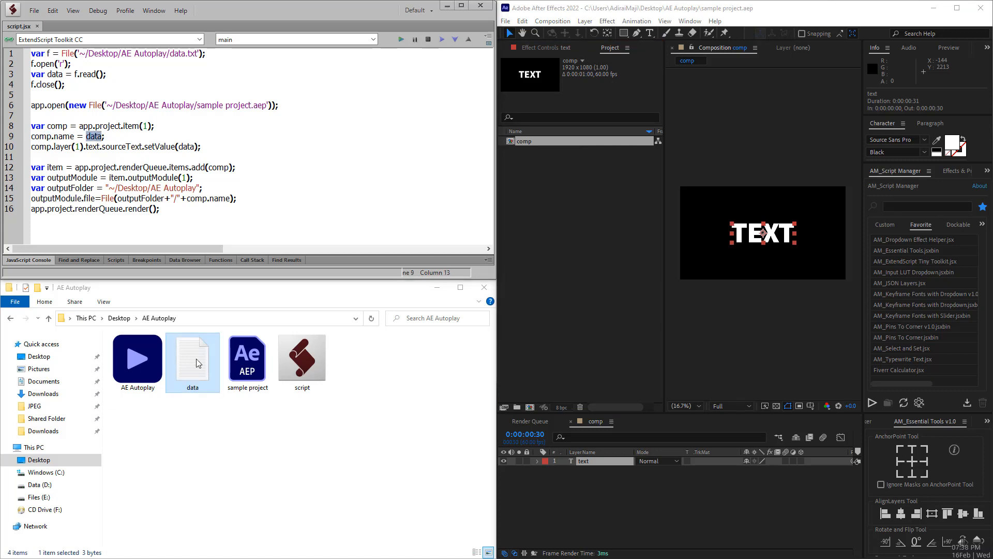
double_click(192, 353)
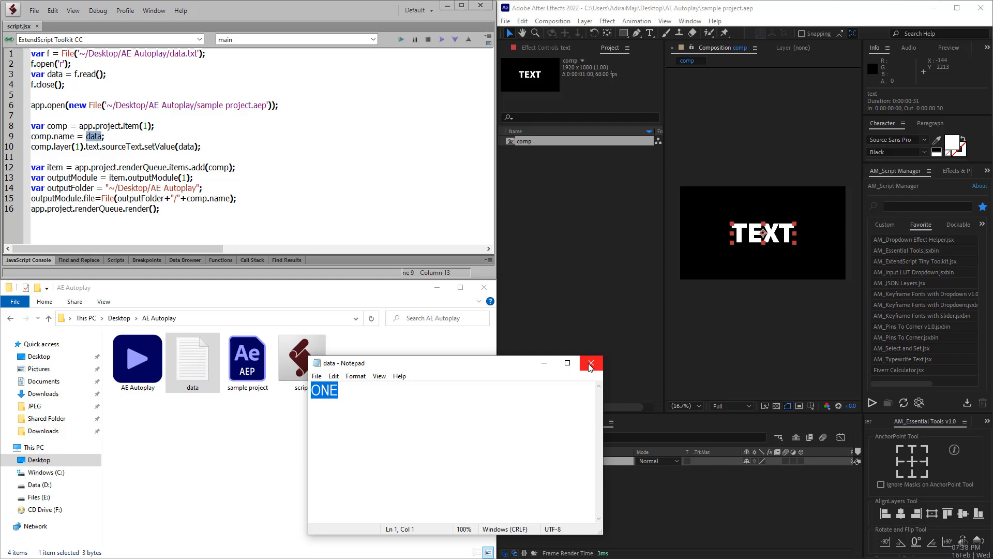
click(590, 362)
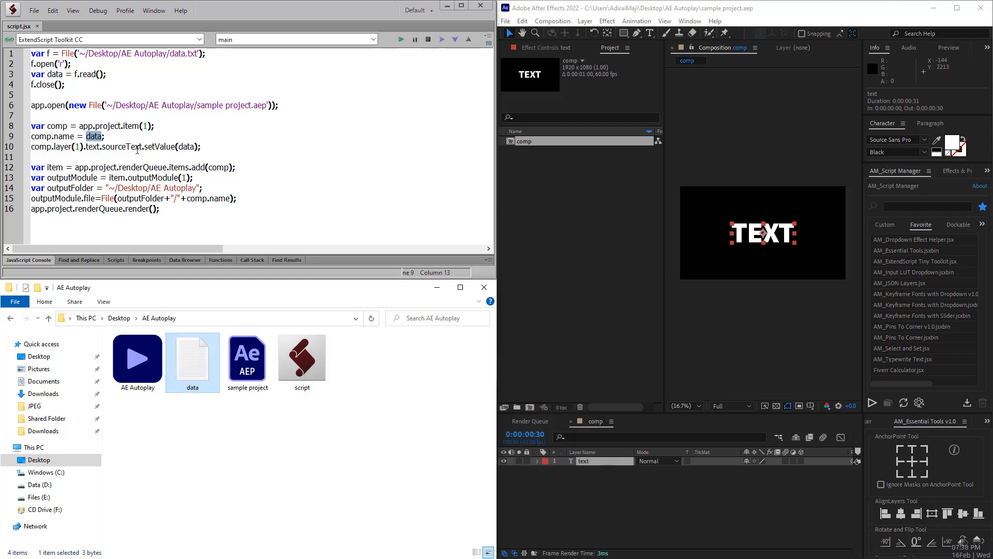
click(183, 146)
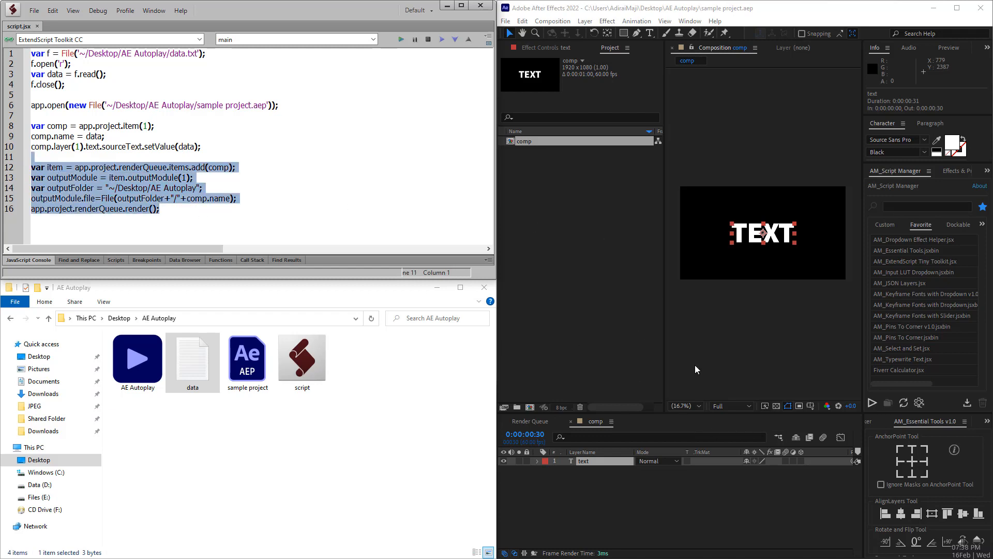
click(146, 187)
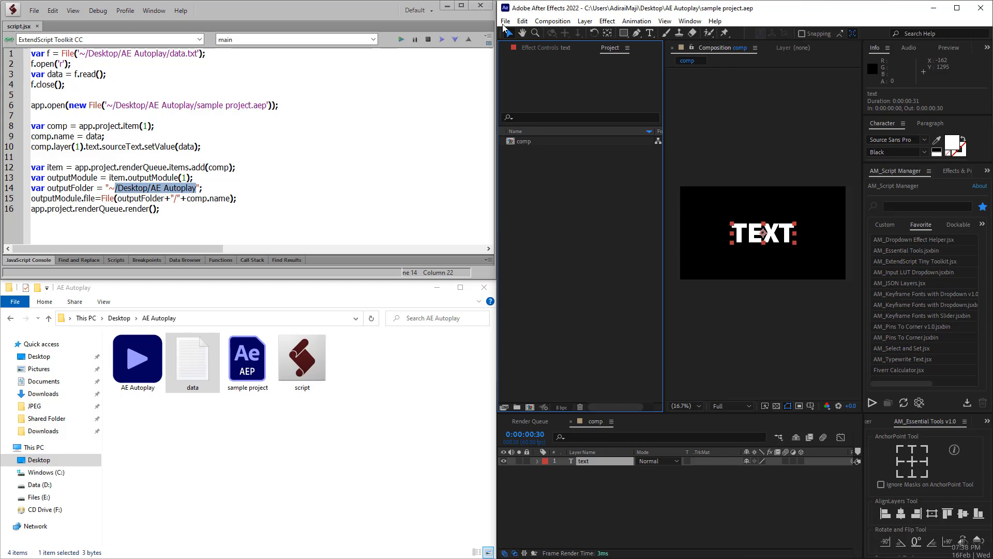
- Close the sample project via File > Close Project, leaving an empty untitled project
click(505, 21)
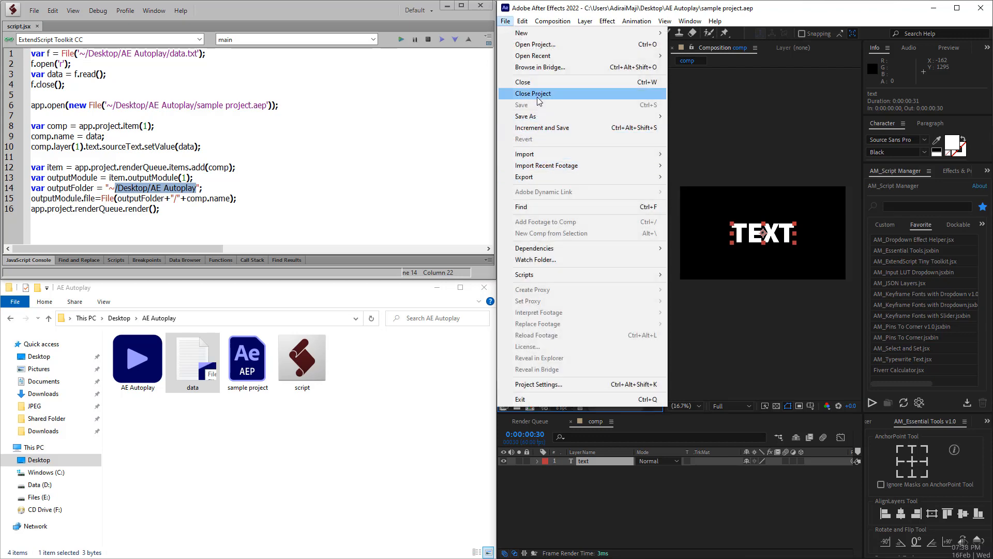
click(532, 93)
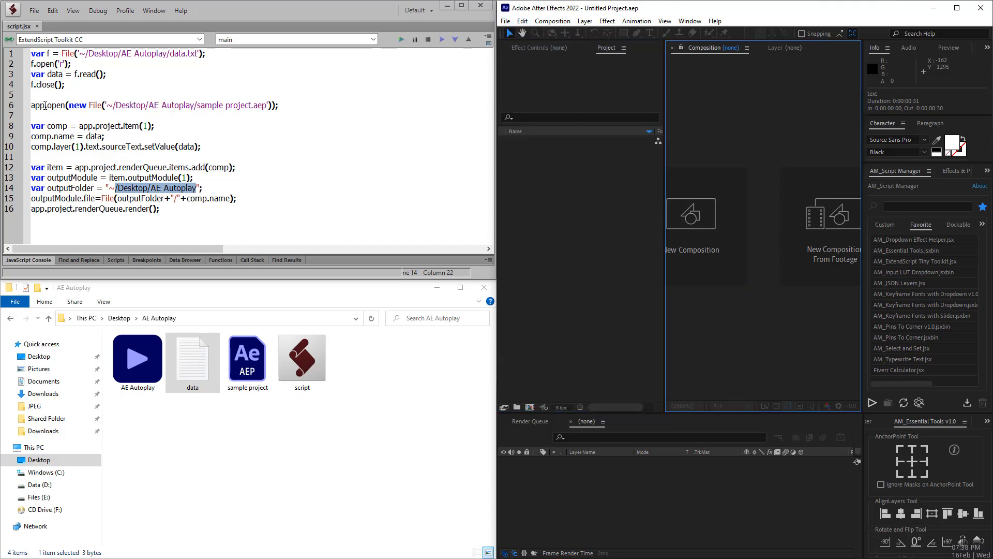
mouse_move(505, 20)
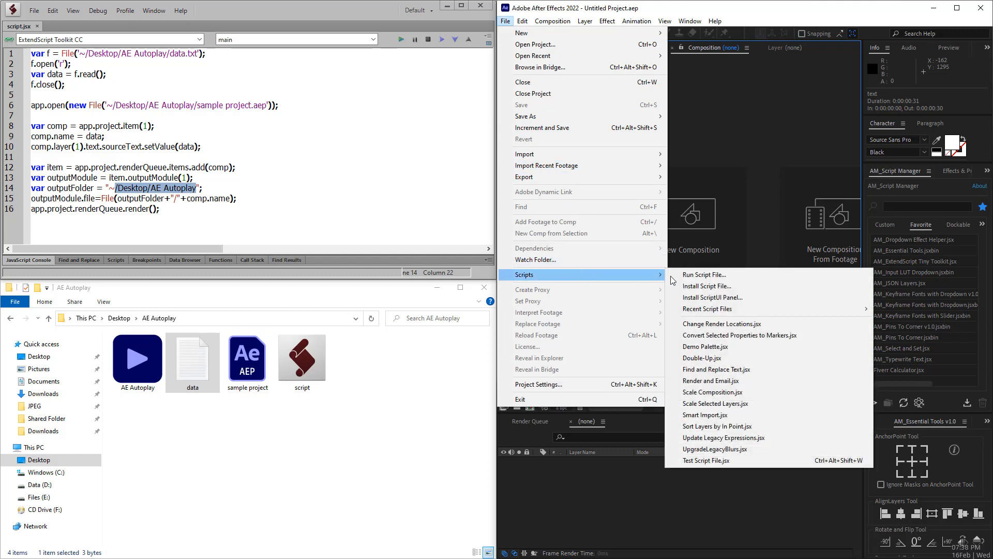
- Run the script from the AE Autoplay folder, producing ONE.mov, and select it in Explorer
click(703, 274)
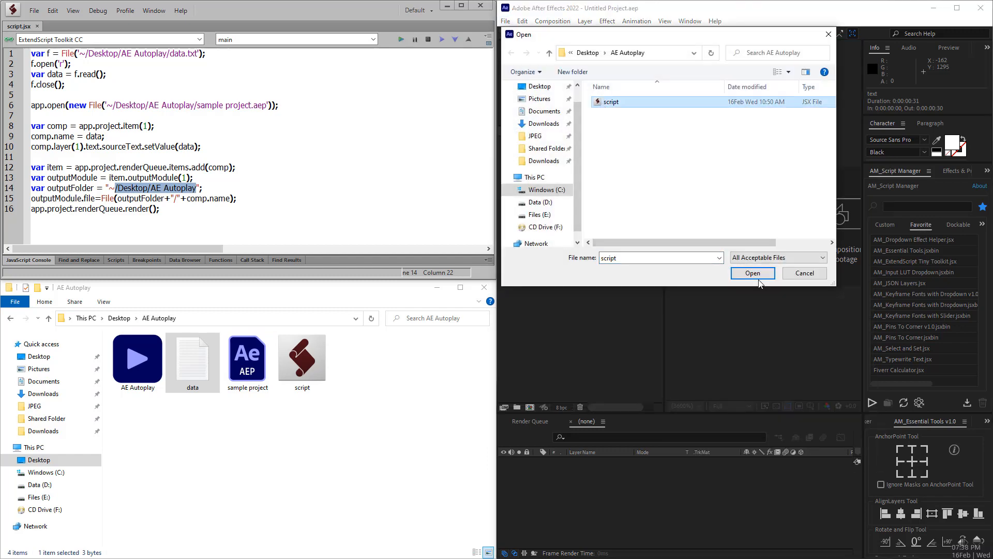
click(752, 273)
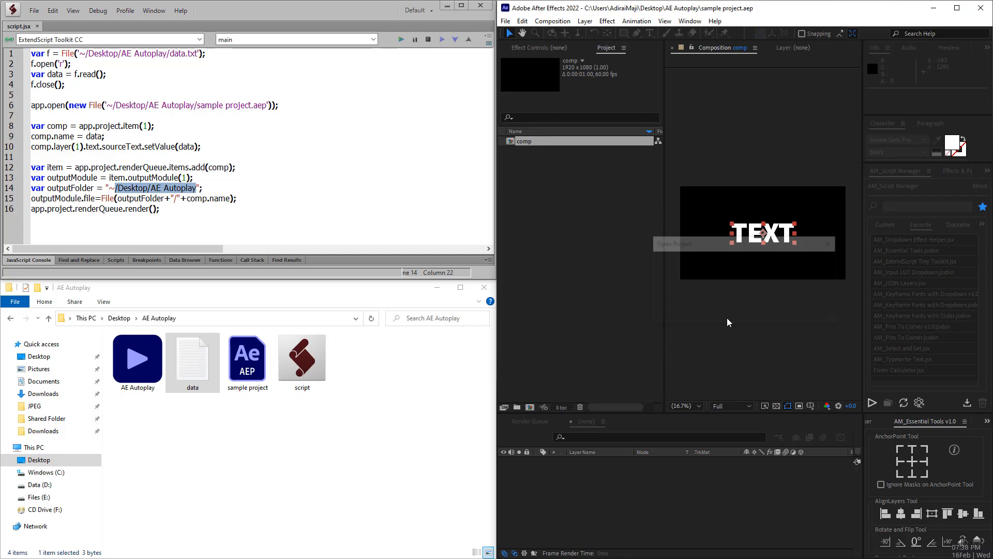
click(401, 38)
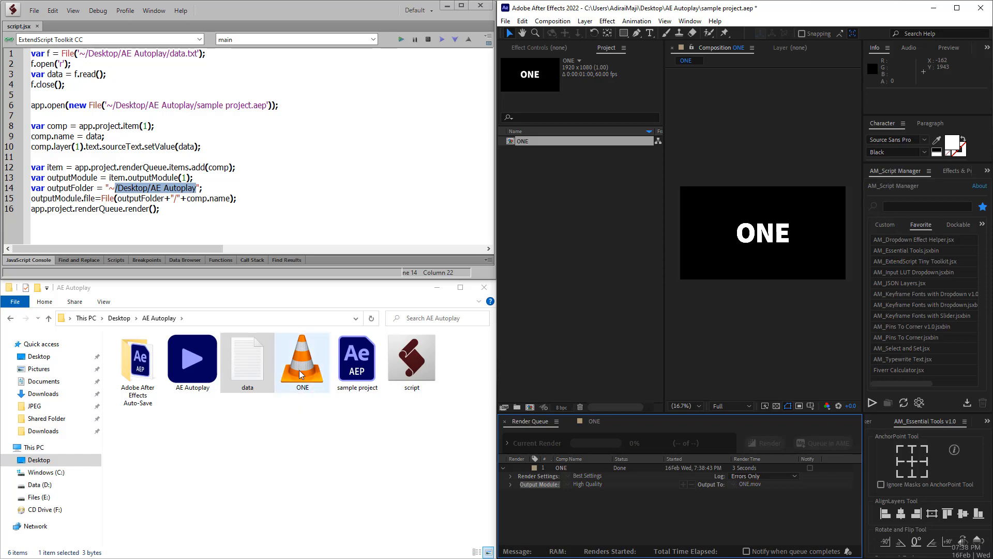
click(303, 355)
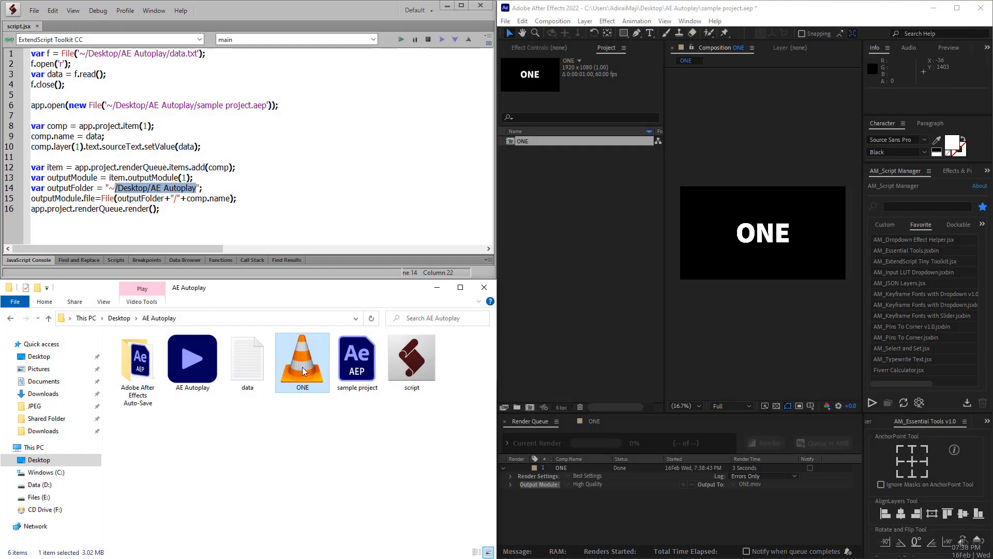
- Edit the data file so its entry reads TWO, then save and close it
double_click(248, 355)
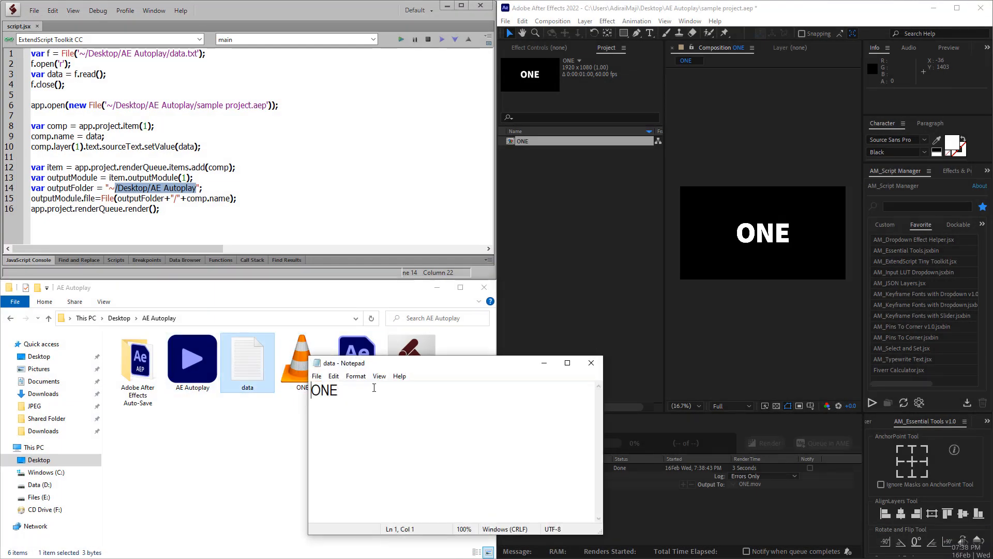
text(TW)
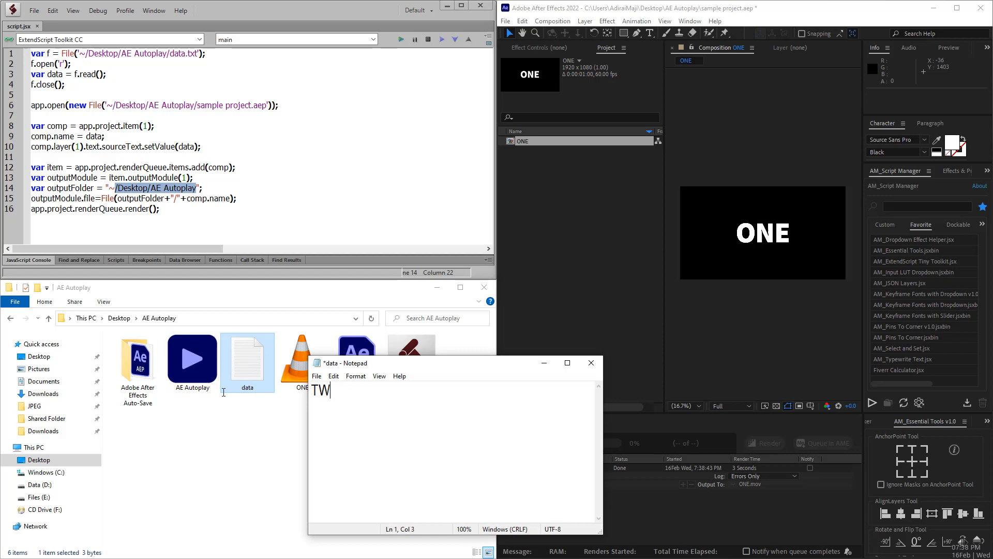
text(O)
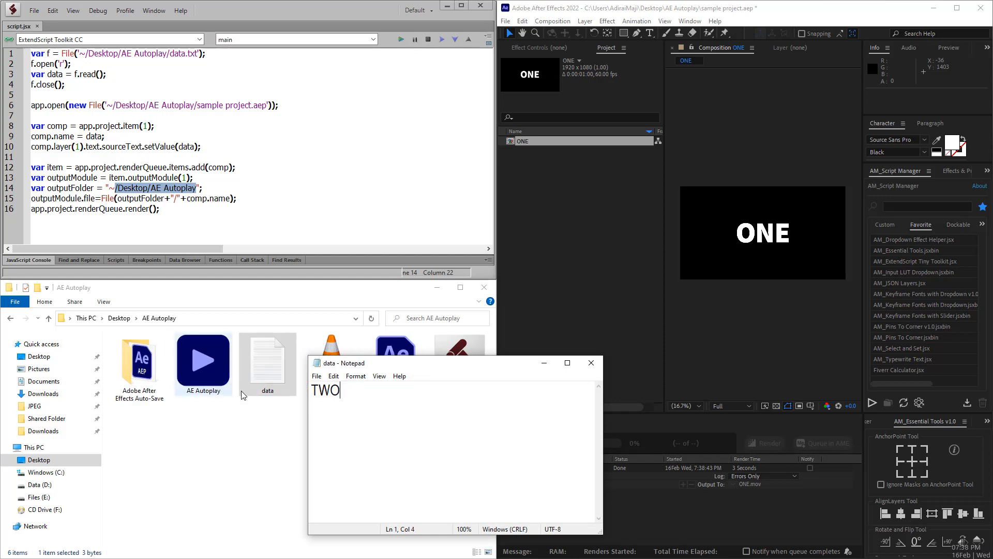
click(590, 362)
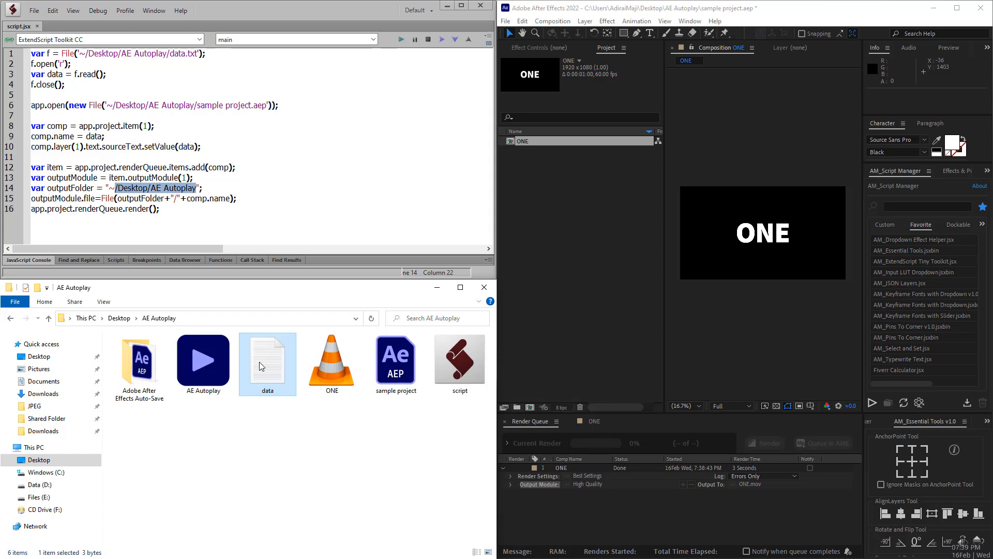
mouse_move(528, 309)
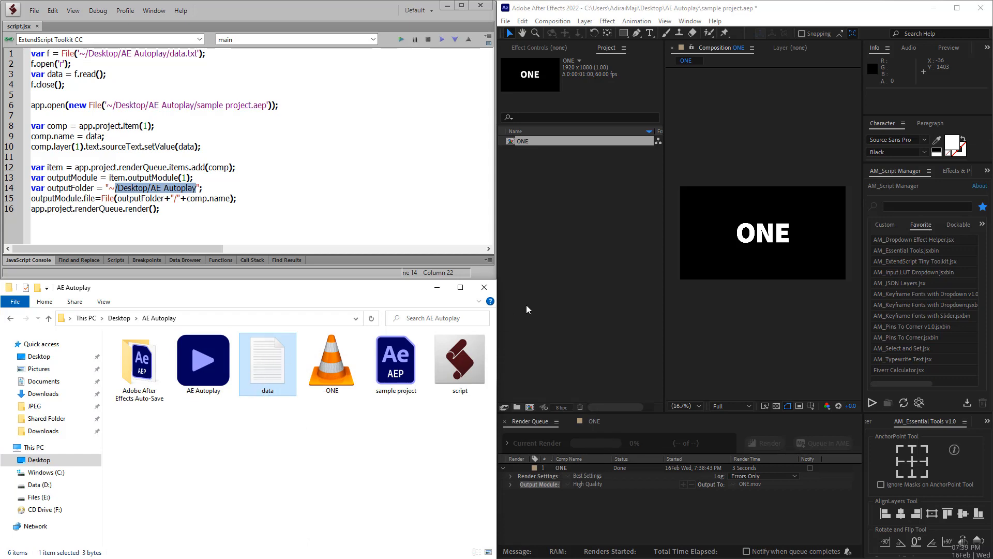
- Close the current After Effects project so the script can be rerun
click(506, 21)
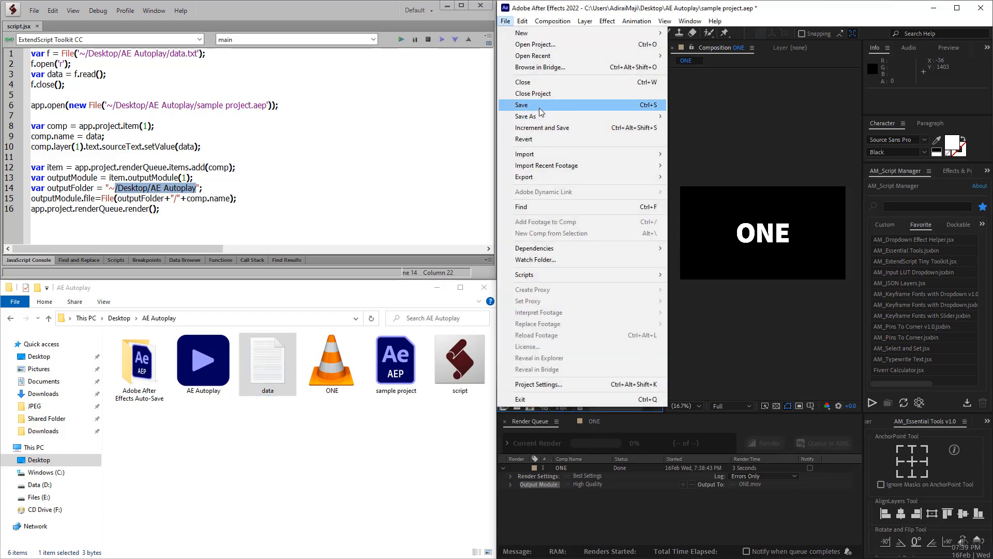
click(534, 94)
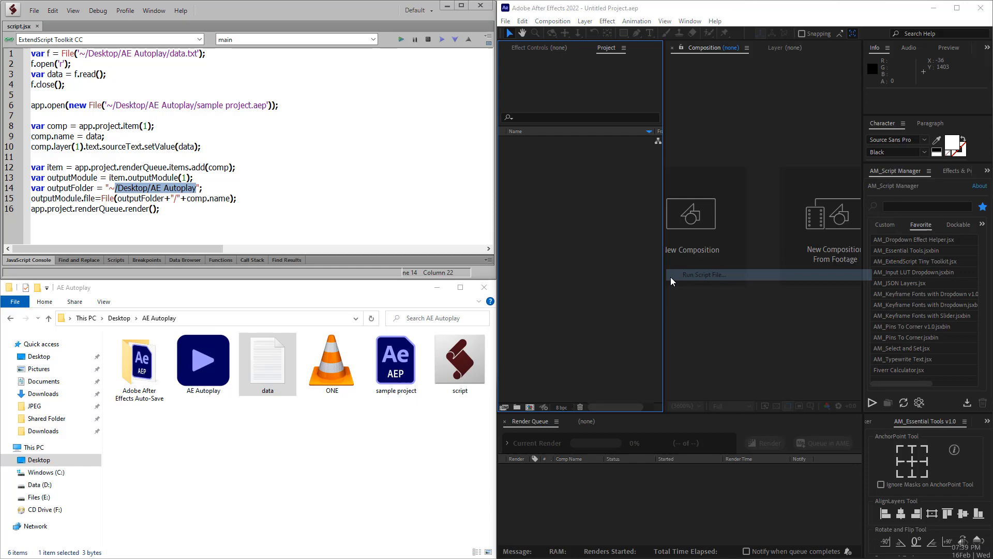
mouse_move(612, 253)
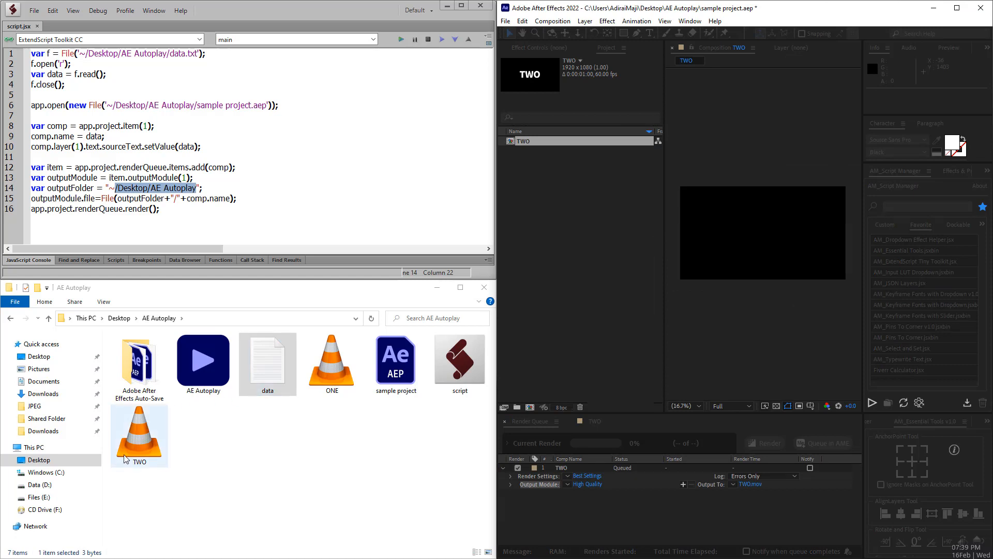
click(762, 442)
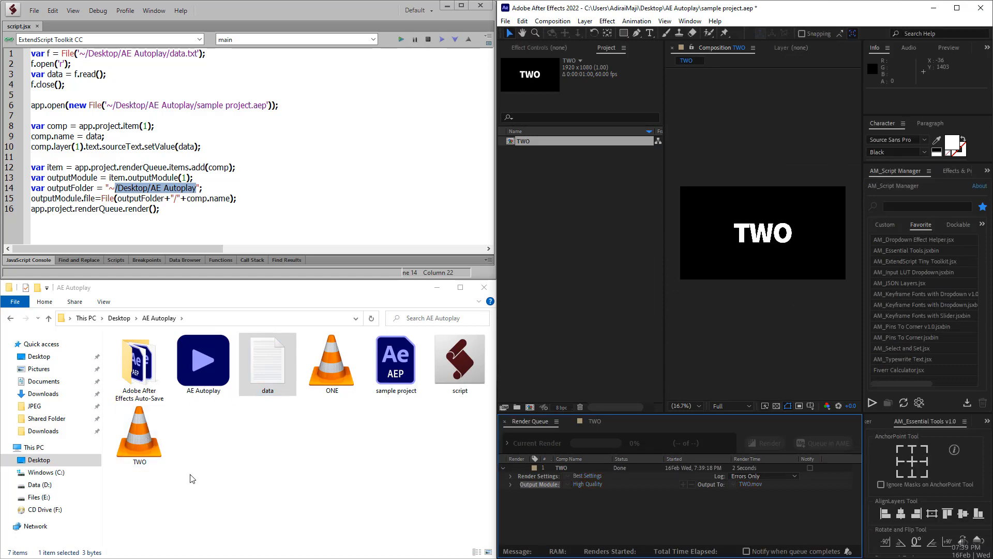
click(138, 436)
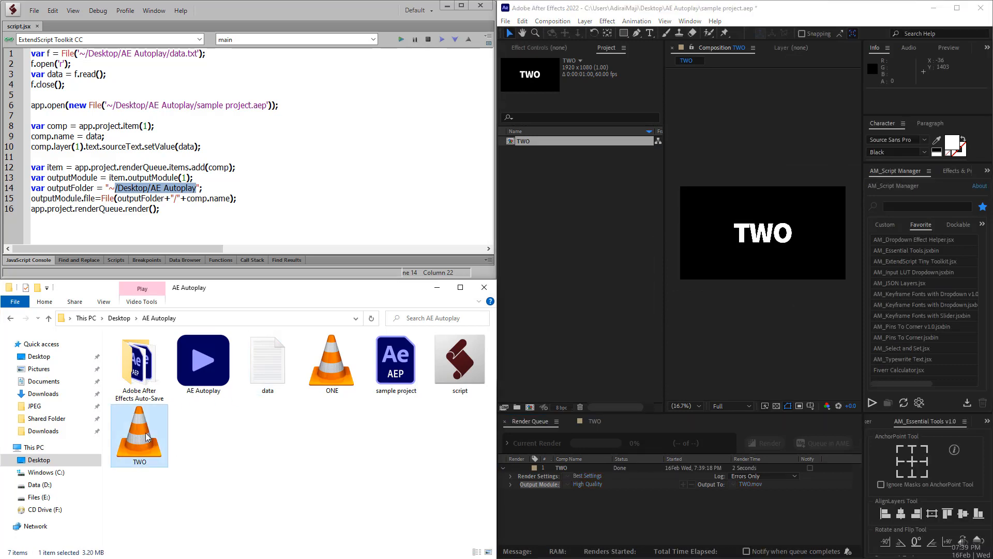
double_click(138, 430)
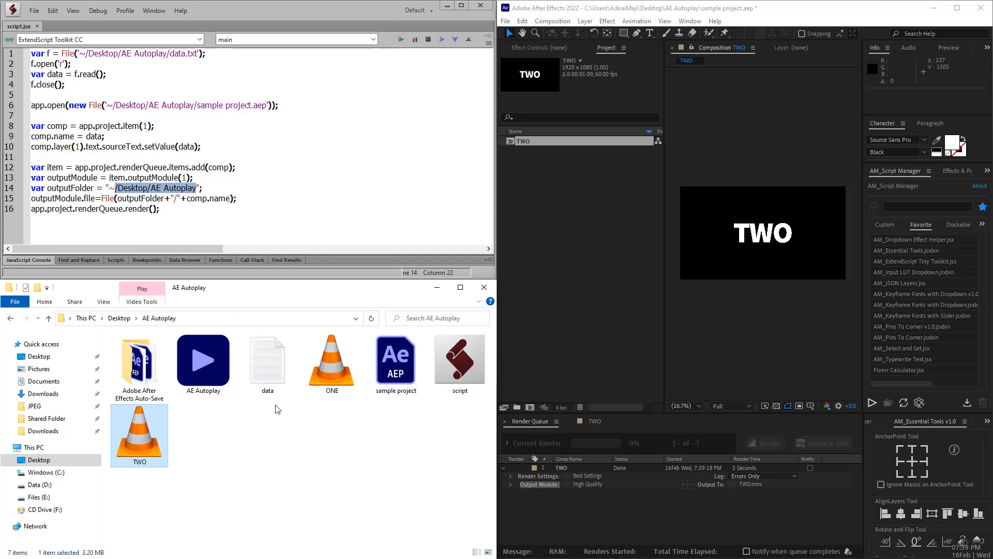
double_click(267, 355)
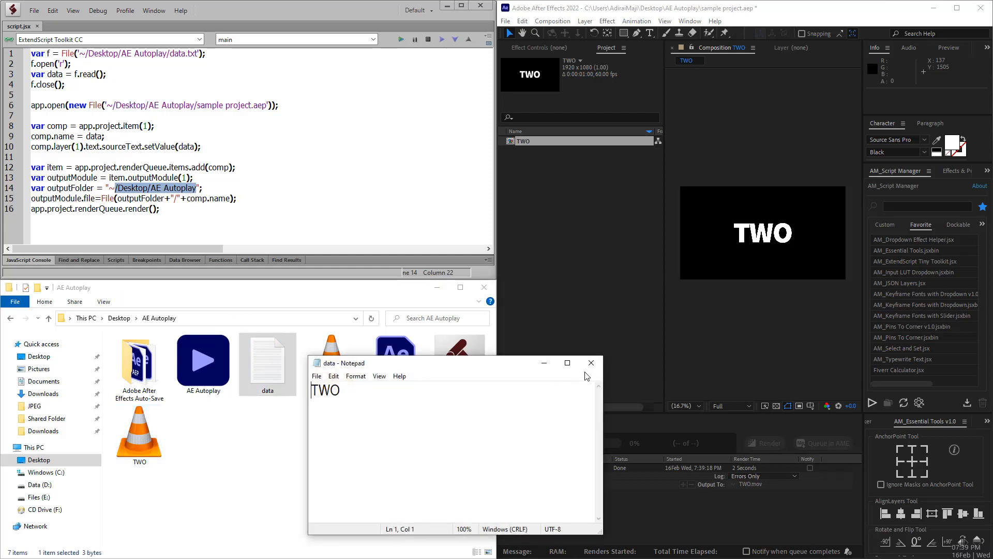
click(591, 362)
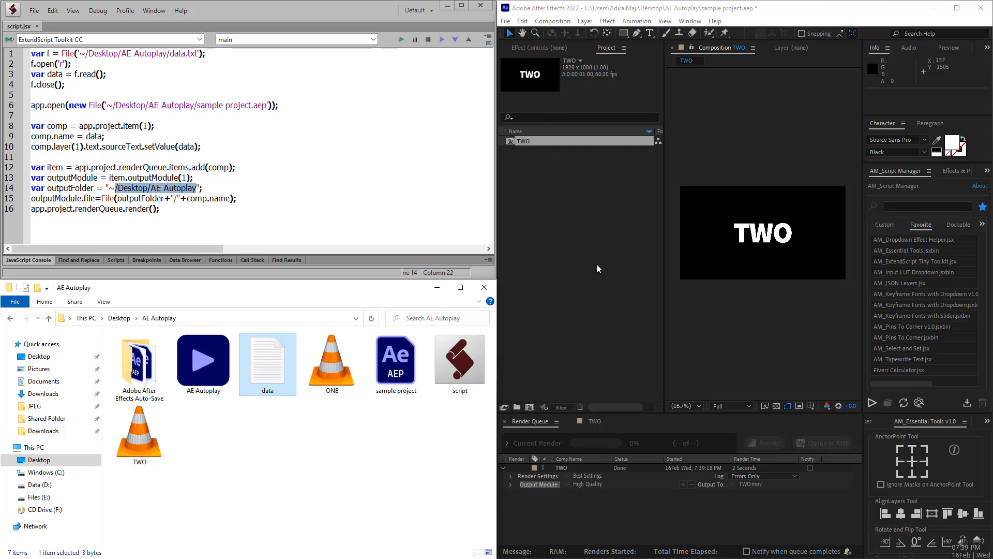
mouse_move(536, 29)
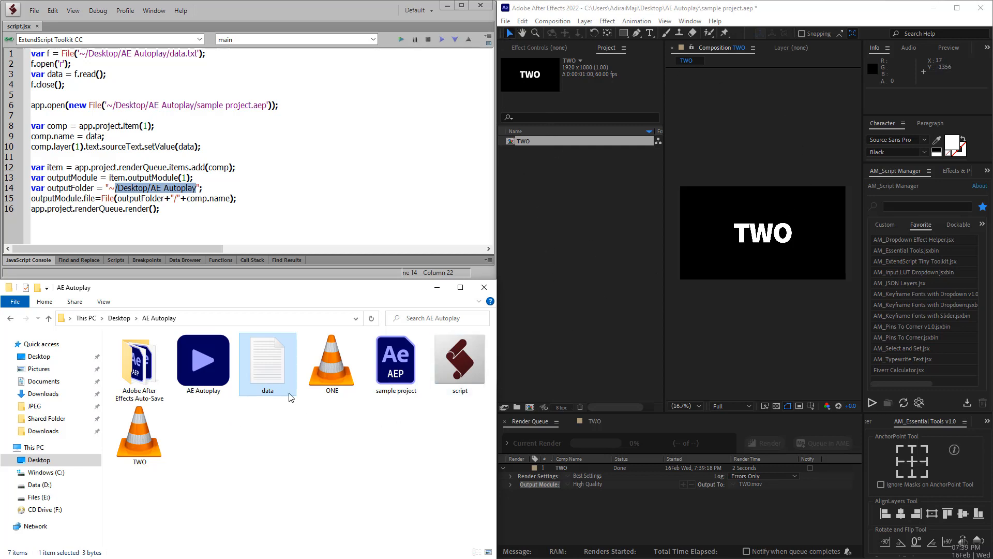
mouse_move(261, 368)
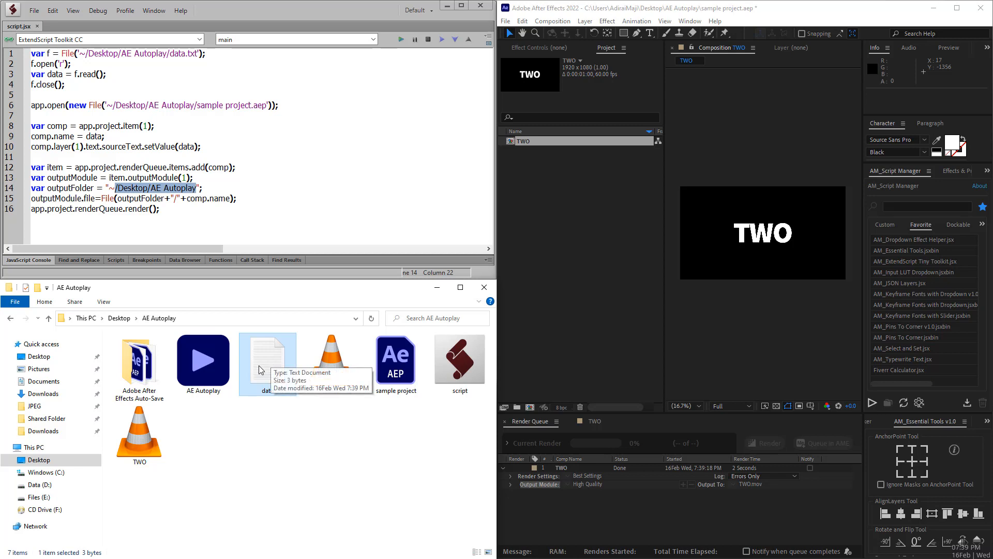
mouse_move(236, 390)
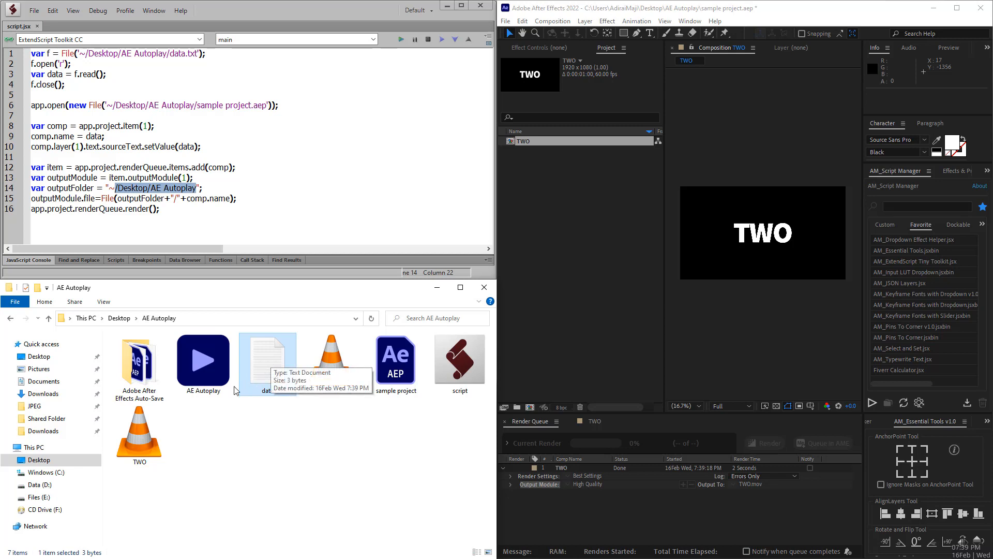
click(331, 355)
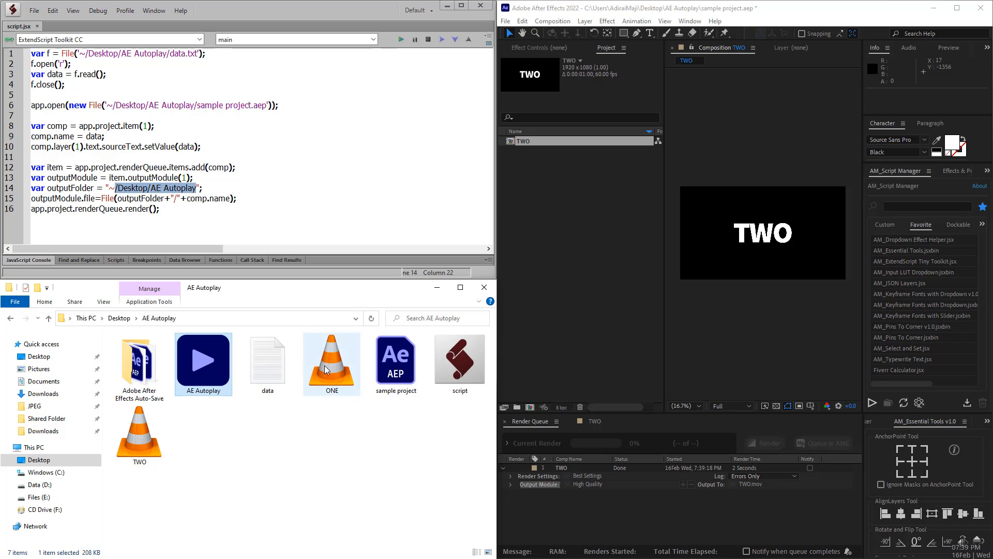
click(138, 435)
text(ON)
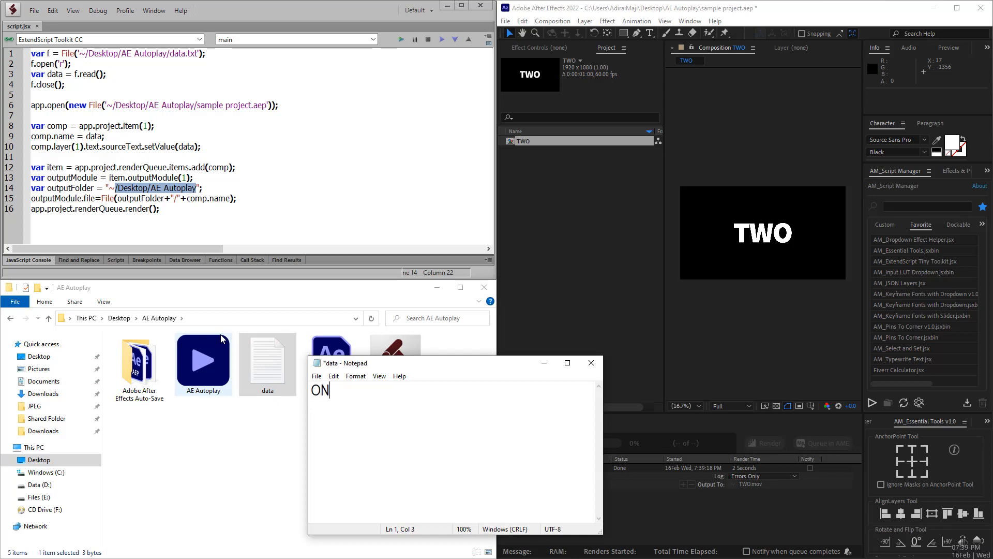
click(590, 362)
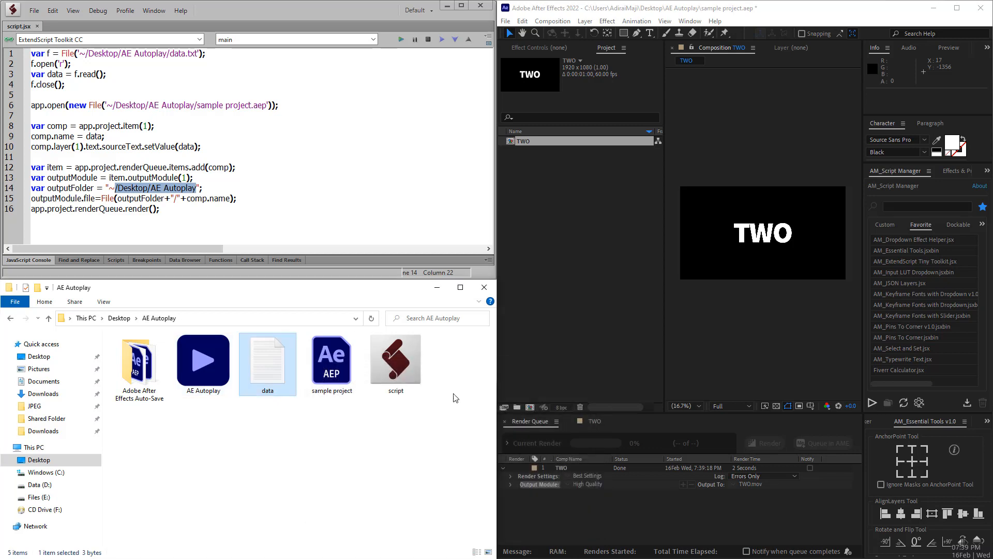
click(231, 332)
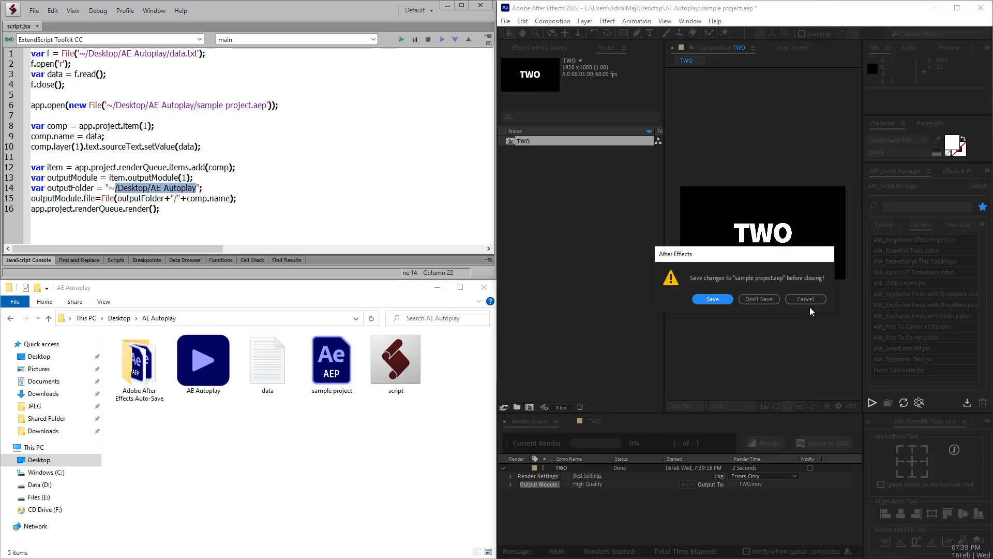
click(759, 299)
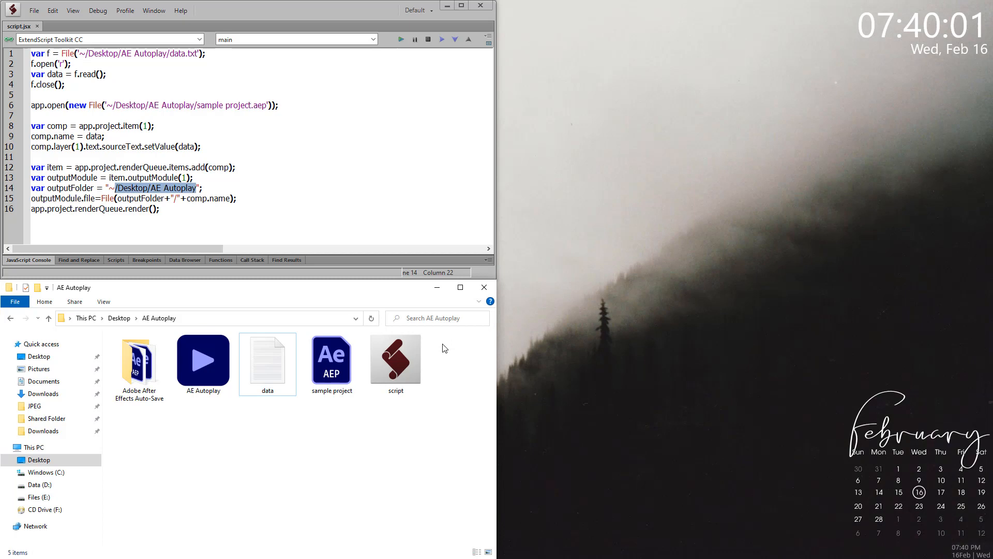
mouse_move(197, 374)
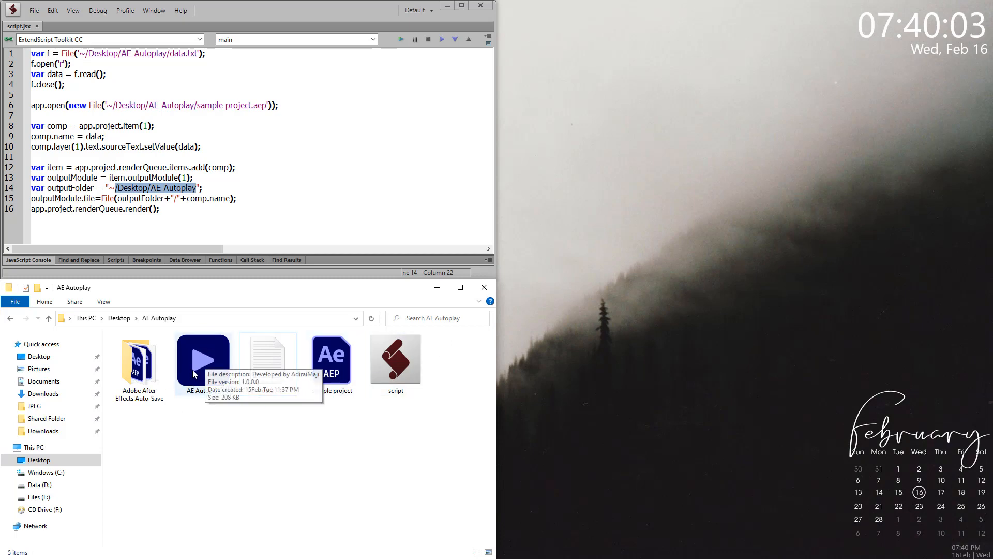
- Launch AE Autoplay.exe and answer drive d, After Effects 2022, UI yes, auto-close yes
click(203, 360)
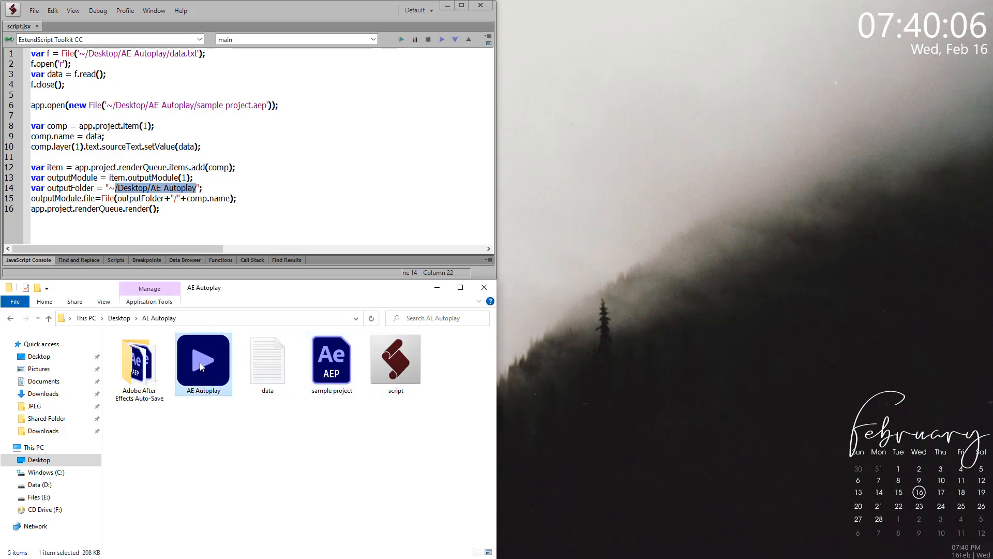
double_click(203, 358)
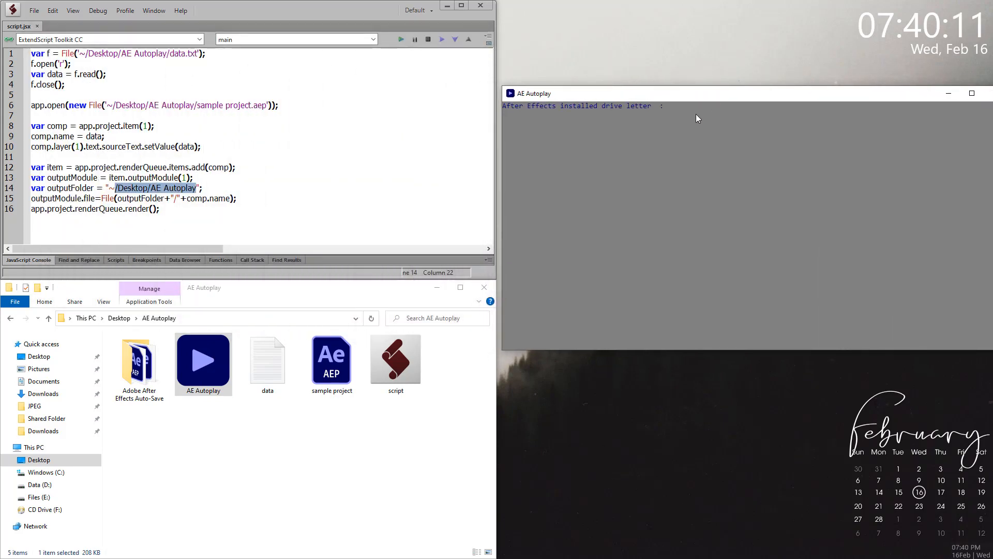
mouse_move(661, 130)
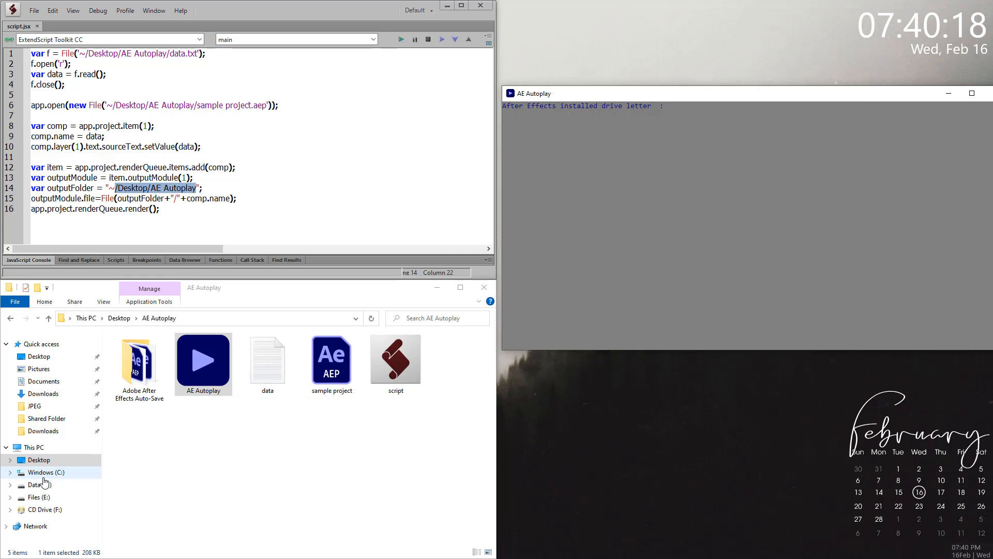
mouse_move(39, 484)
text(d)
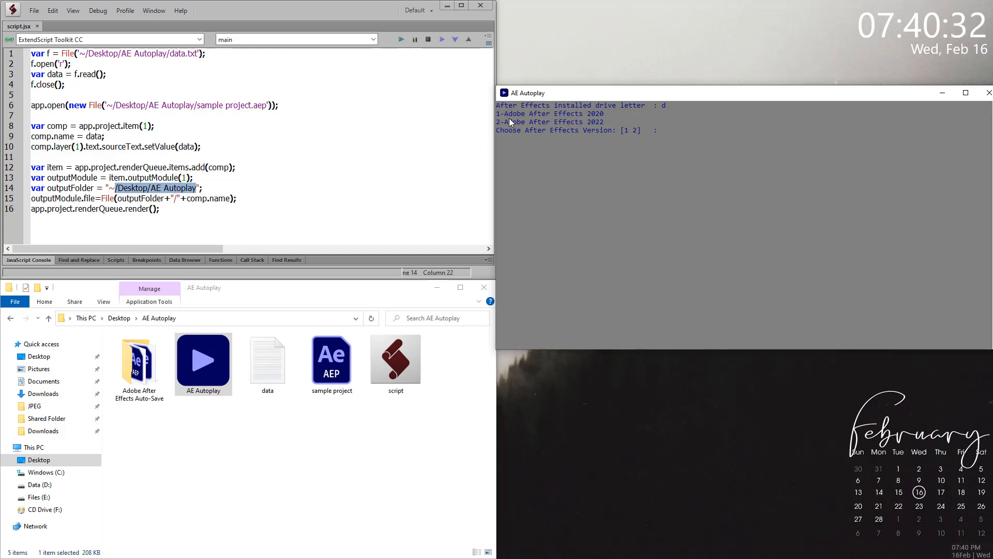
mouse_move(604, 129)
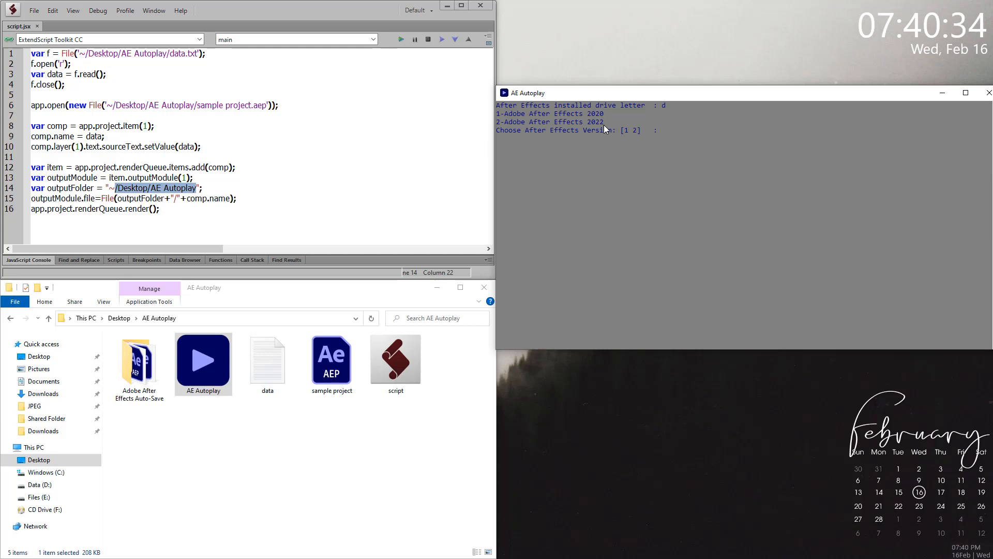
mouse_move(653, 139)
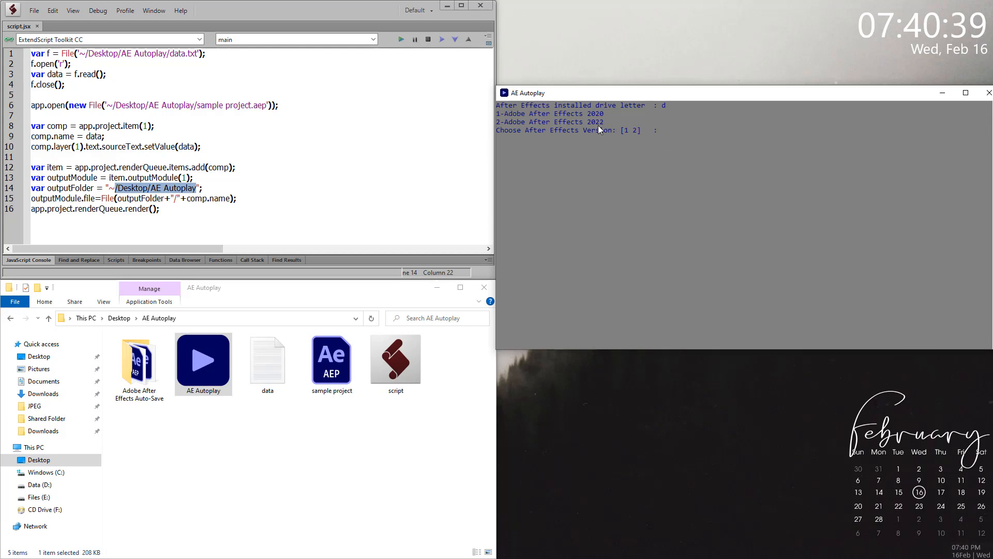
text(2)
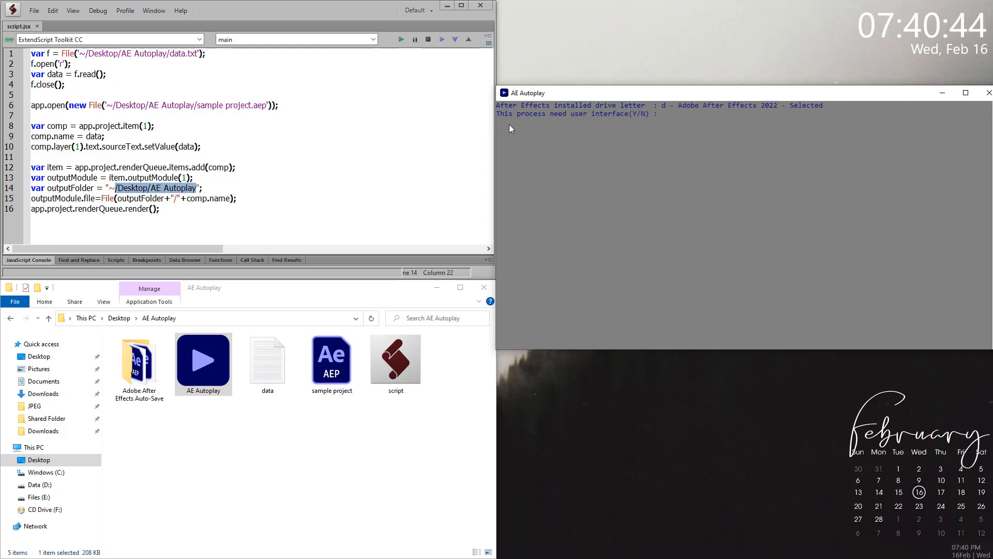
mouse_move(654, 119)
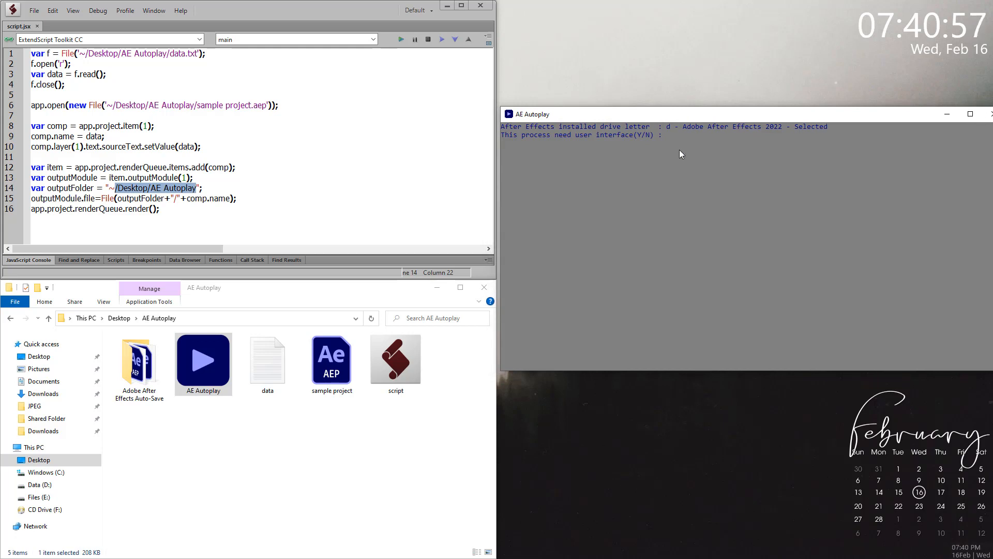
text(y)
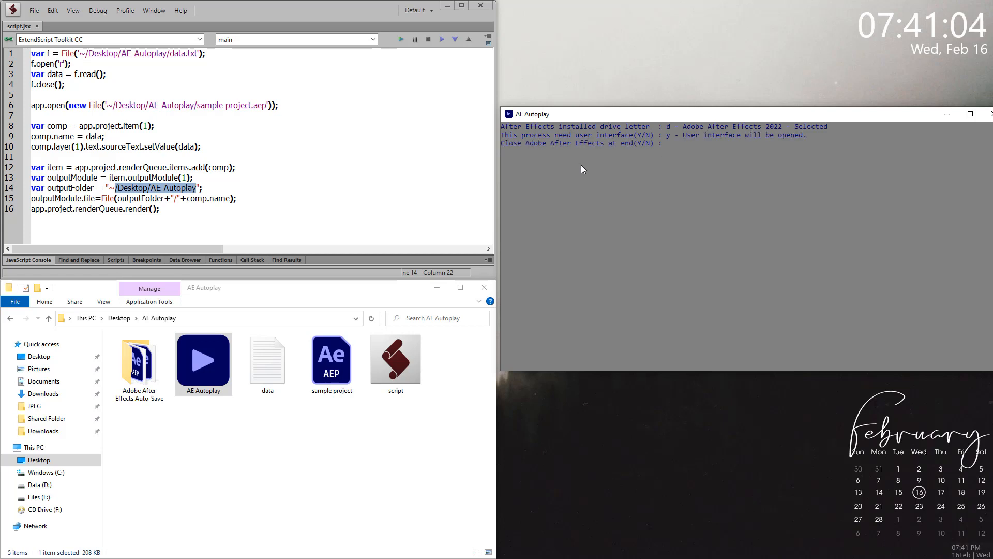
mouse_move(511, 162)
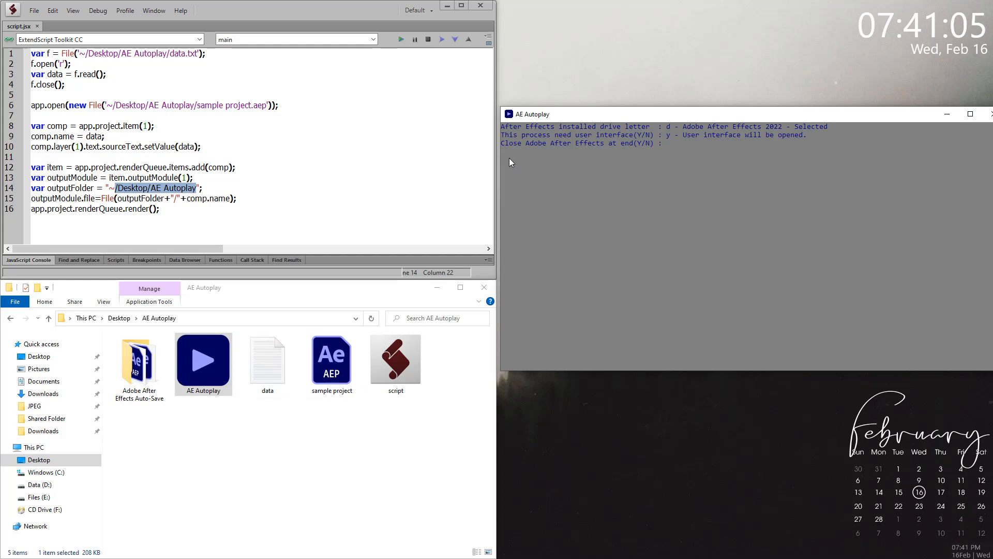
text(y)
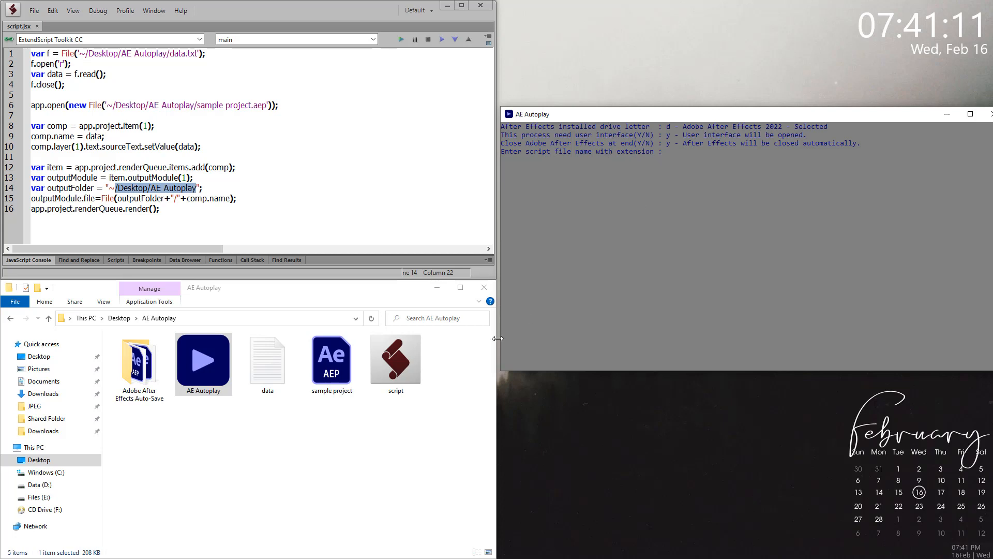
- Switch Explorer to Details view and give the console script.jsx and data.txt to watch
click(396, 355)
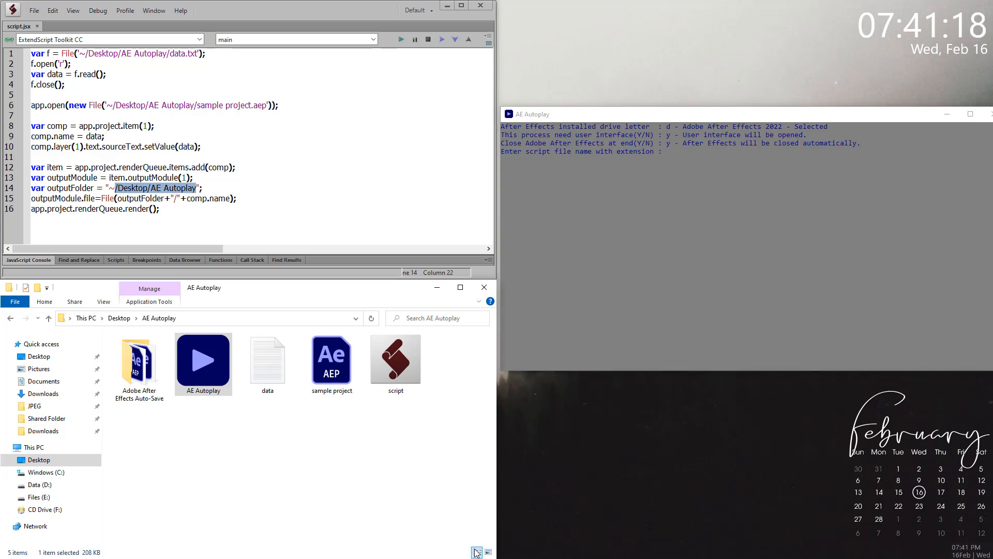
click(476, 552)
text(script.jsx)
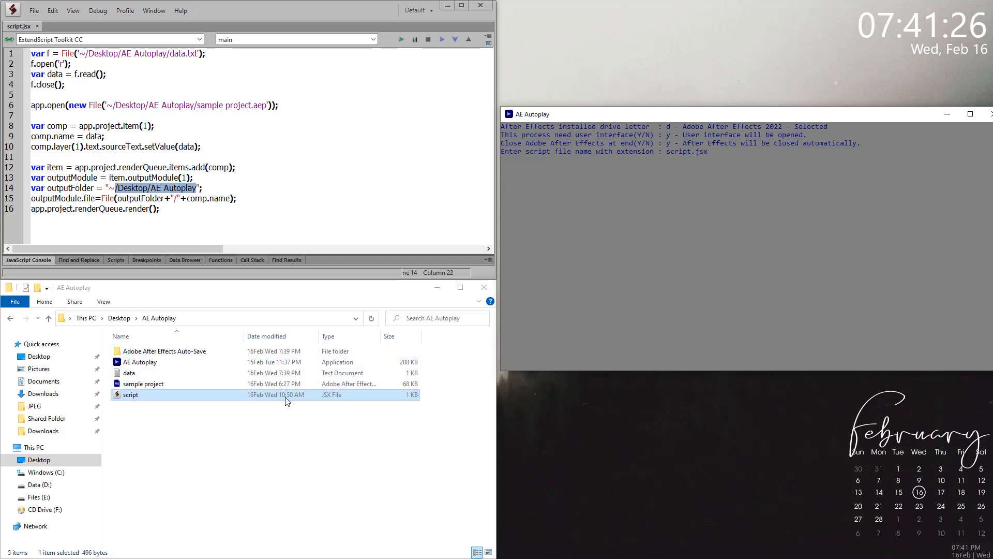
mouse_move(324, 404)
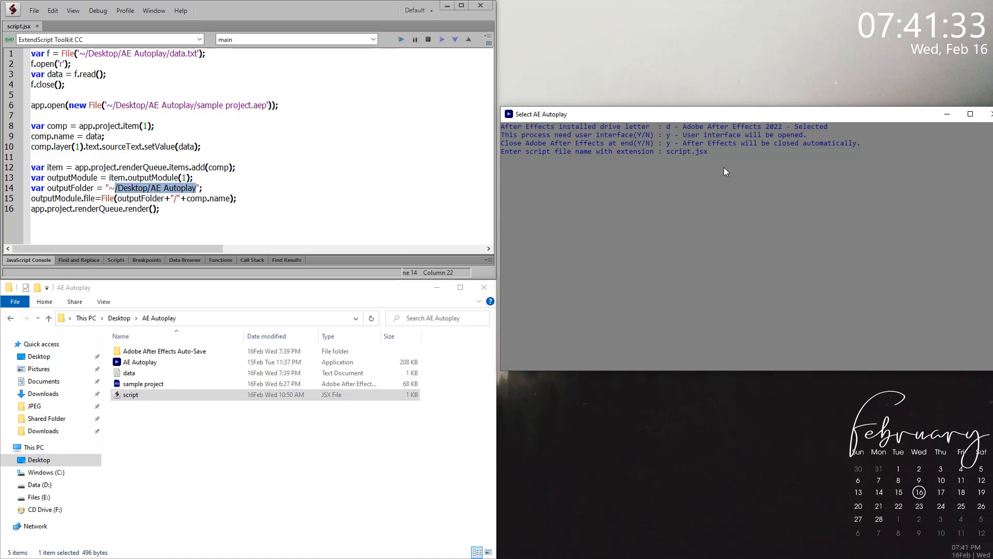
mouse_move(711, 164)
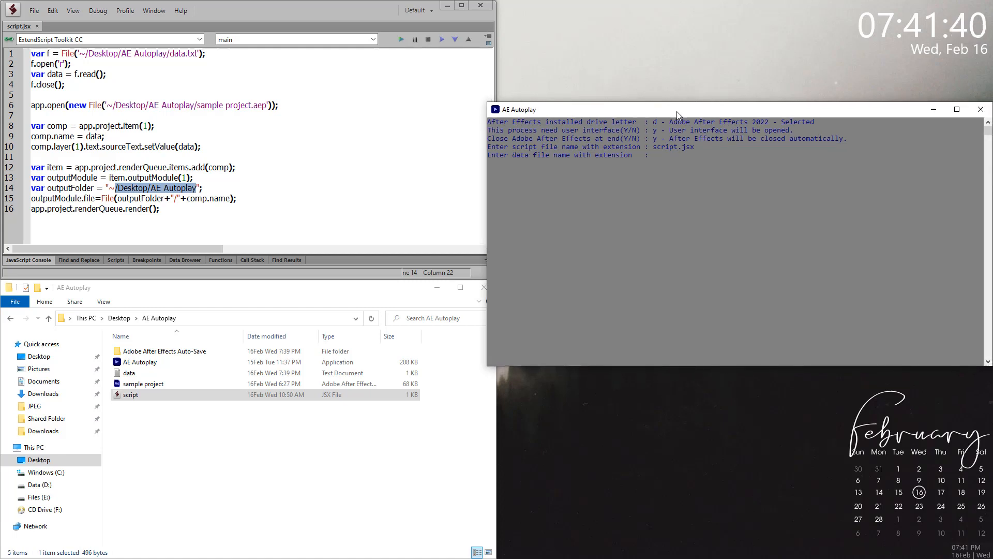
click(130, 373)
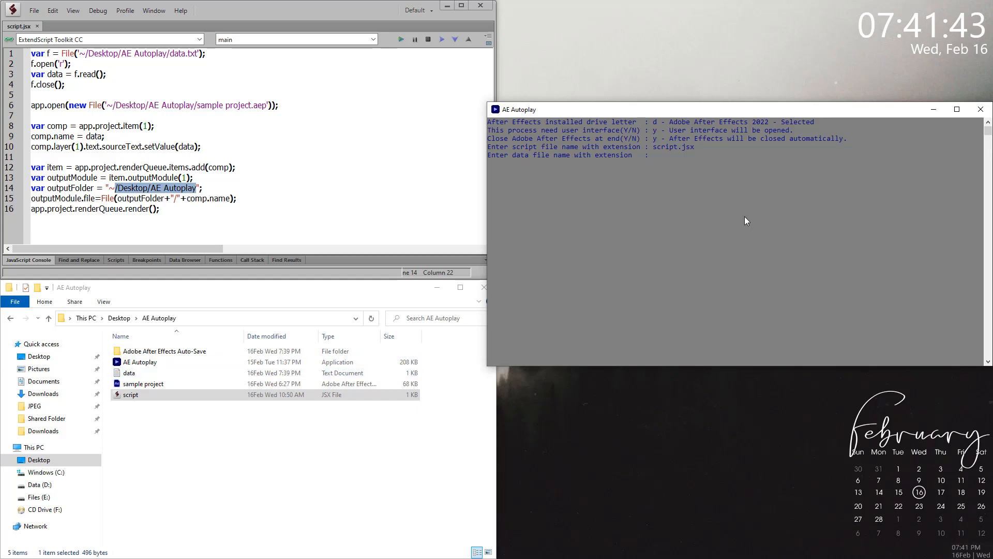
text(data.txt)
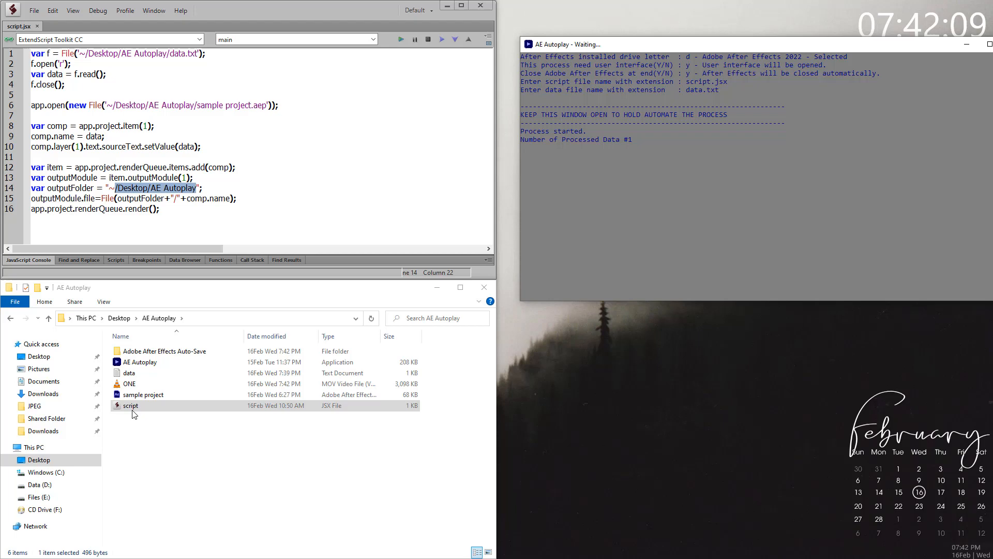
- Play the newly rendered ONE movie, then reopen data.txt in Notepad
click(130, 383)
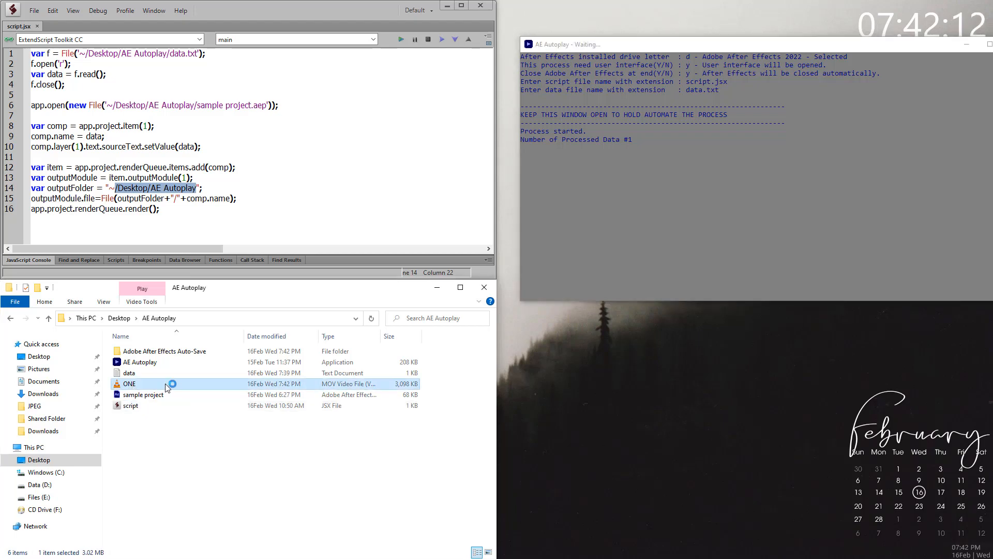
double_click(130, 383)
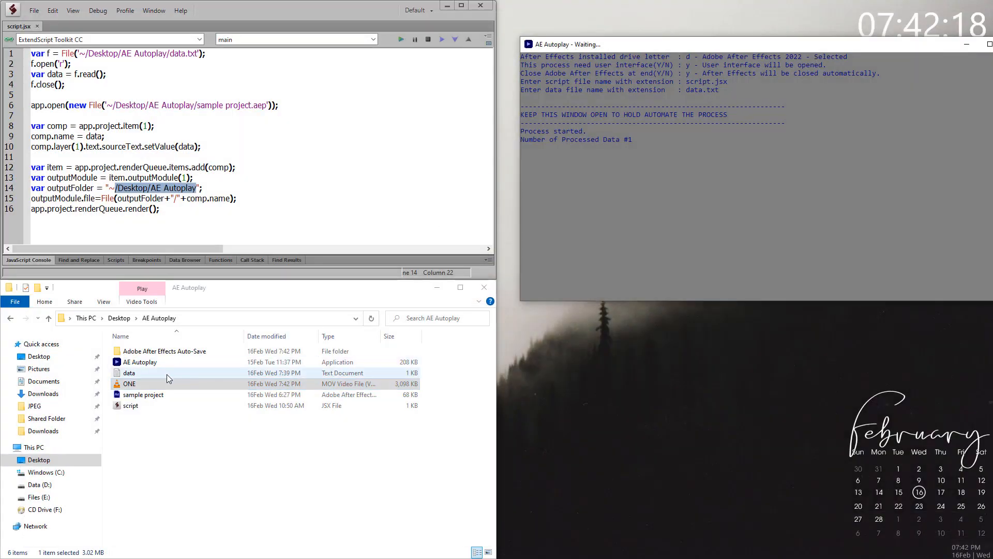
double_click(129, 372)
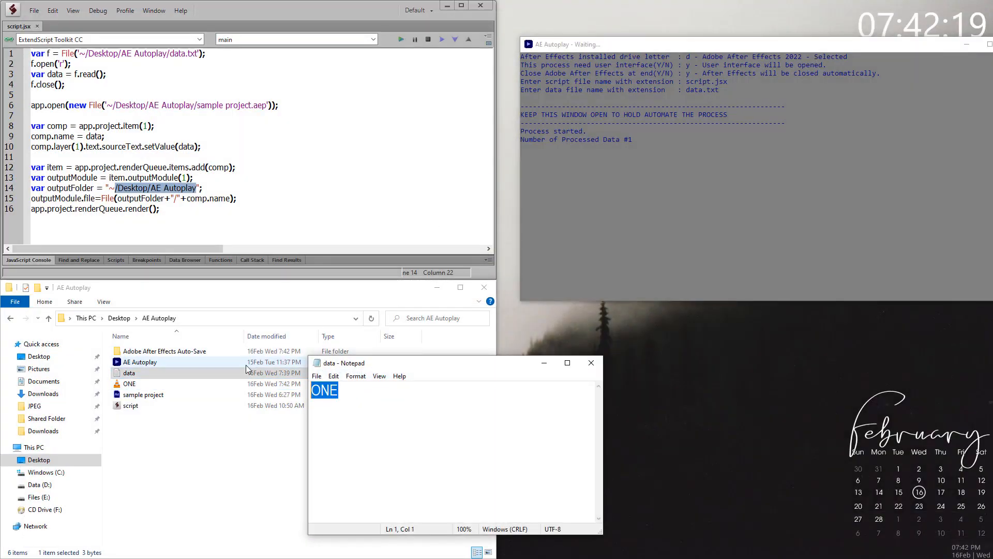
- Save the data file as TWO and then as CHANGING IT so both movies render
text(TWO)
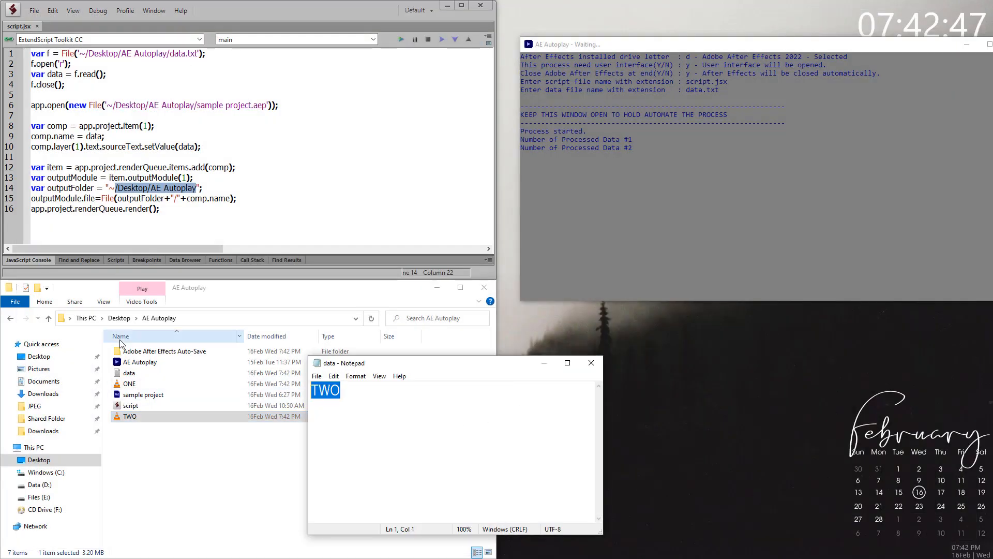
text(CHANGIN)
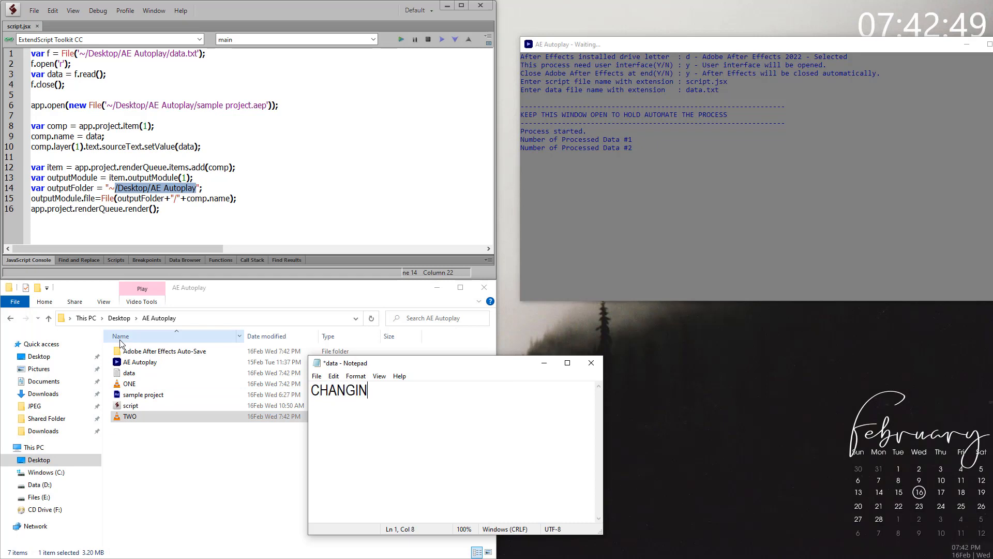
text(G IT)
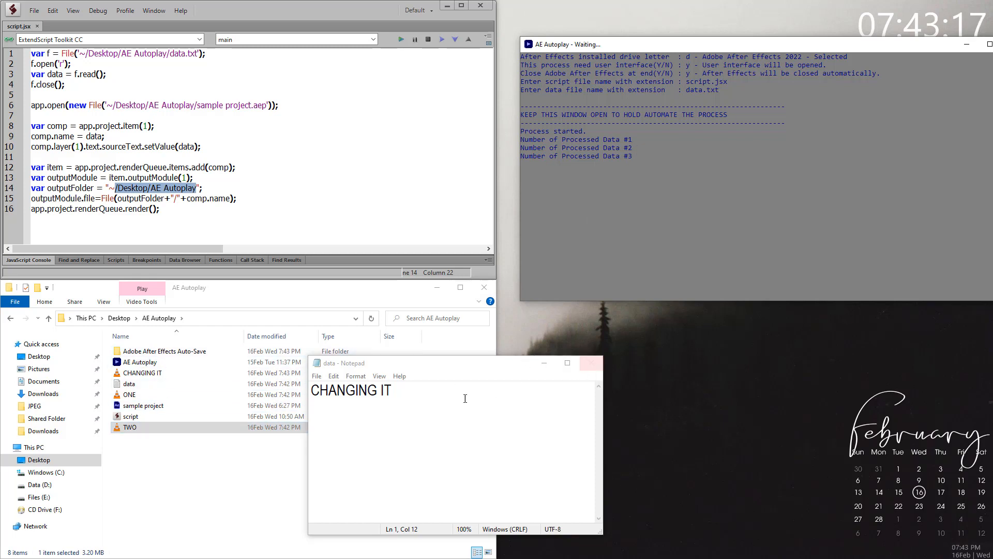
mouse_move(823, 50)
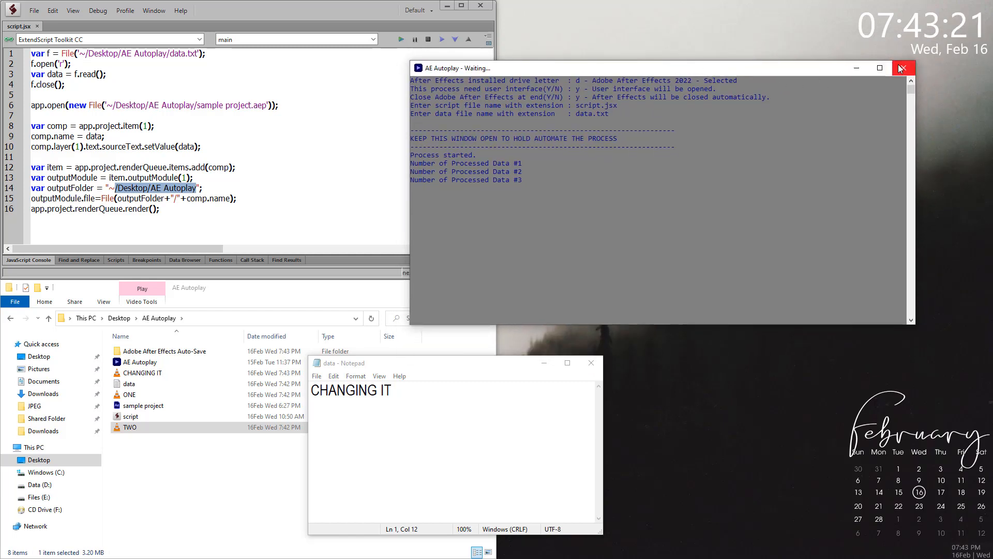
mouse_move(521, 440)
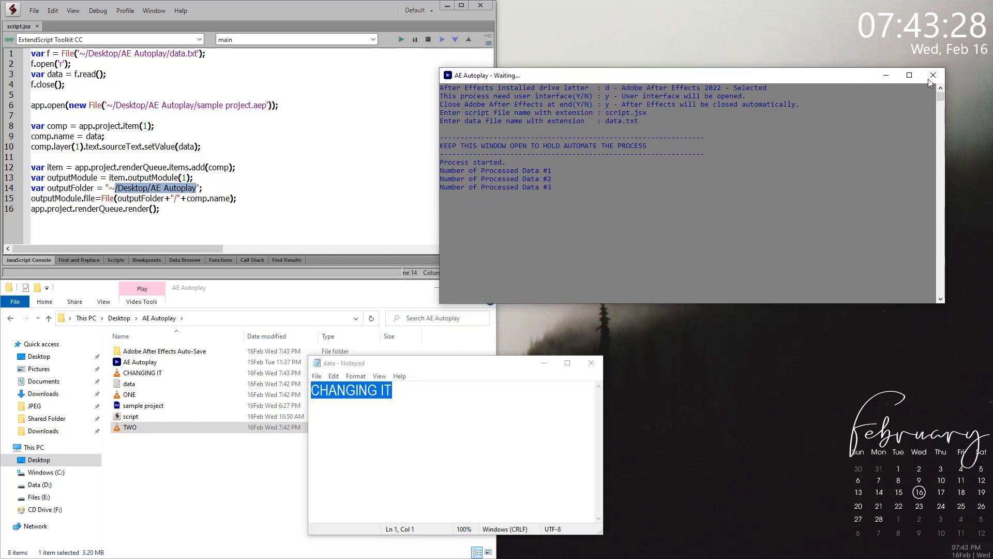
- Close the console, replace the data file text with NEW, and close Notepad
click(933, 75)
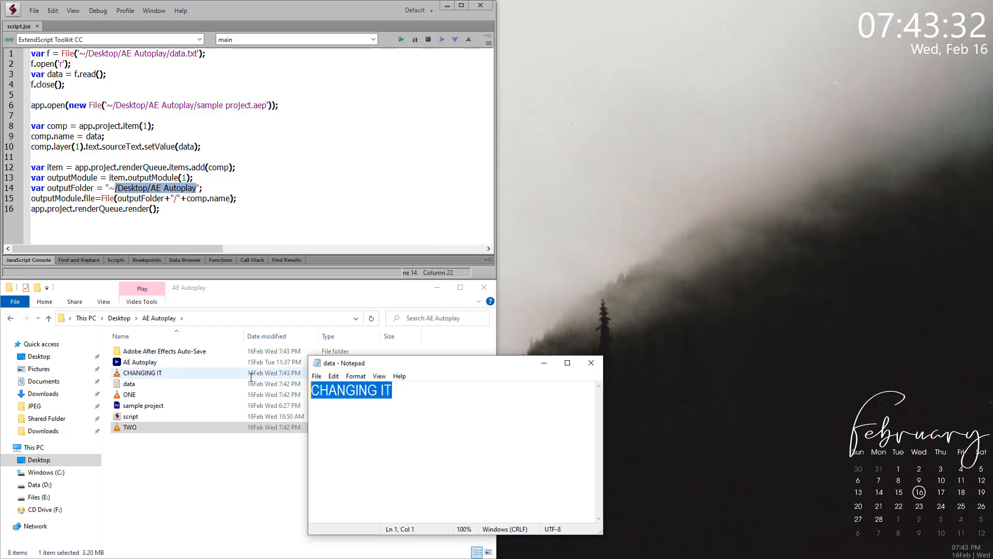
key(delete)
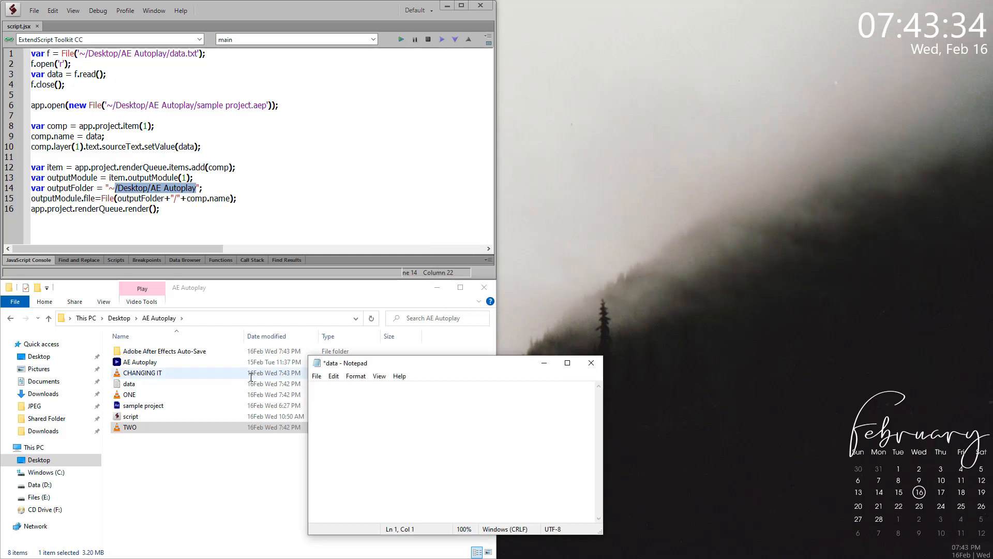
text(NEW)
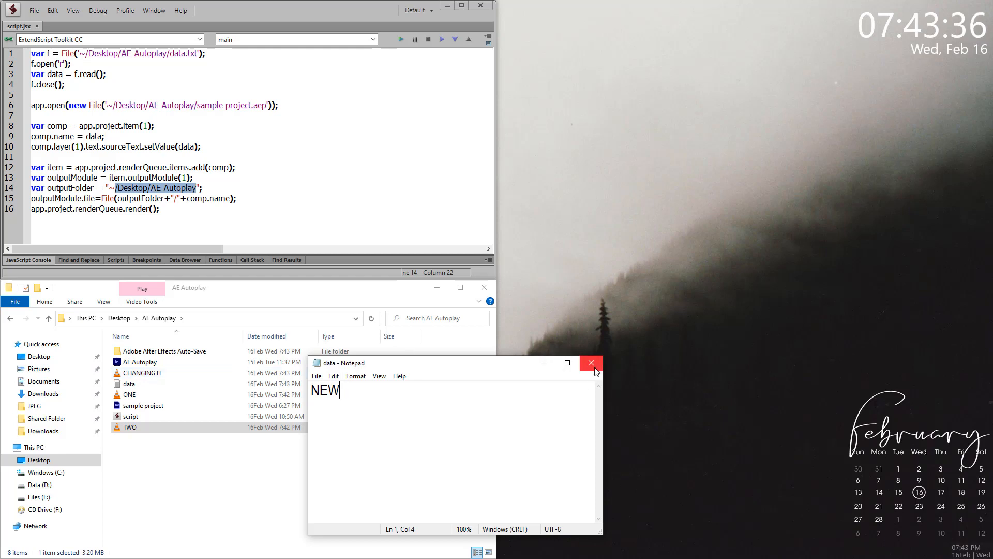
click(591, 363)
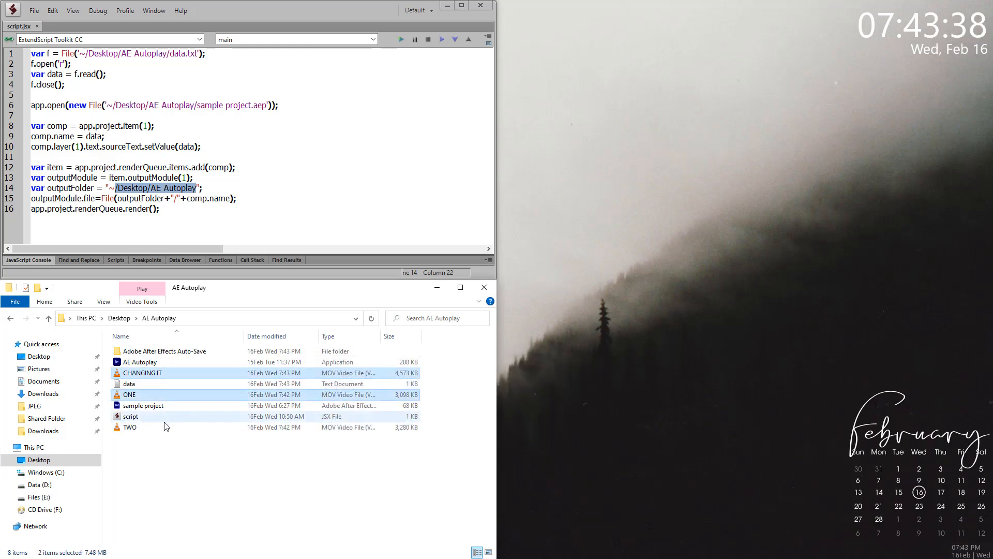
- Delete the ONE, TWO and CHANGING IT movies and select AE Autoplay.exe
key(Delete)
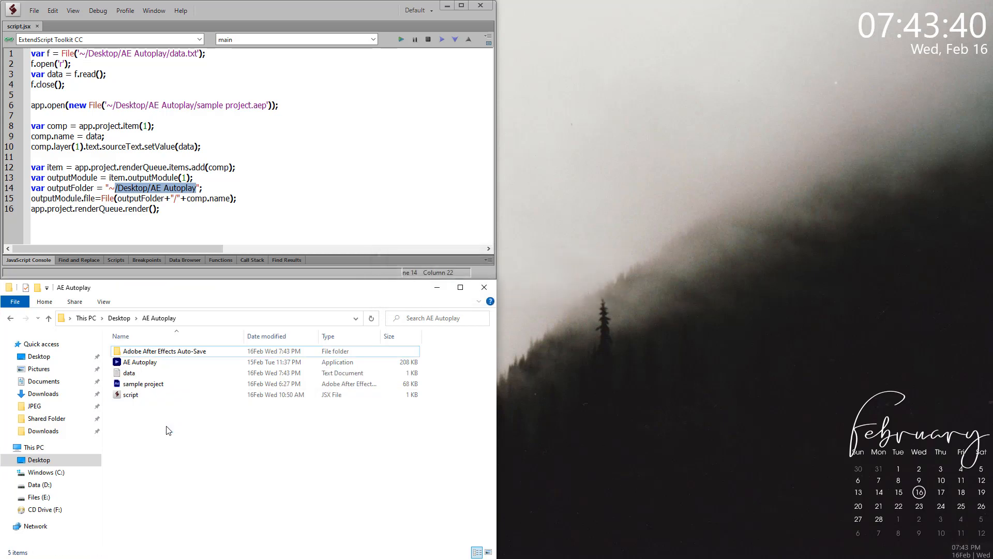
click(140, 362)
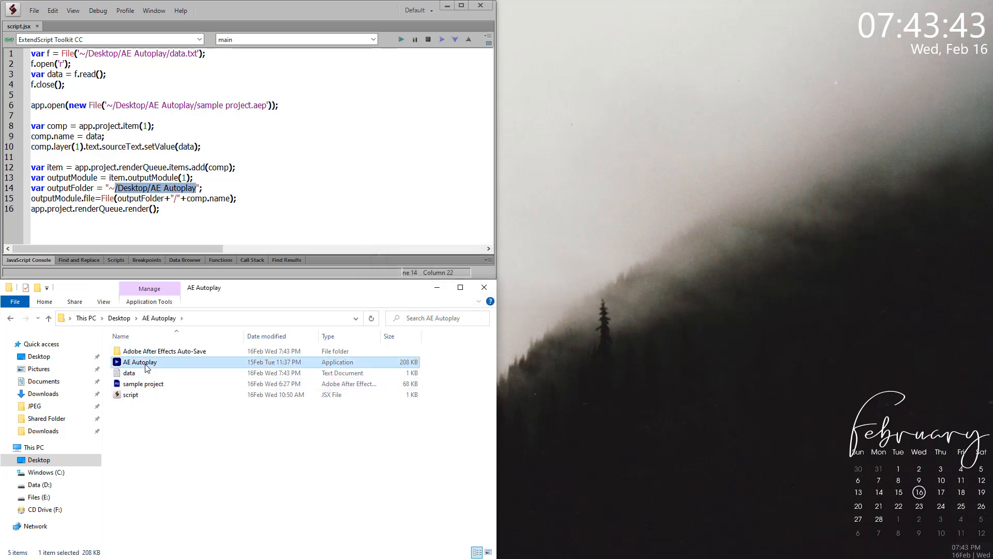
mouse_move(167, 370)
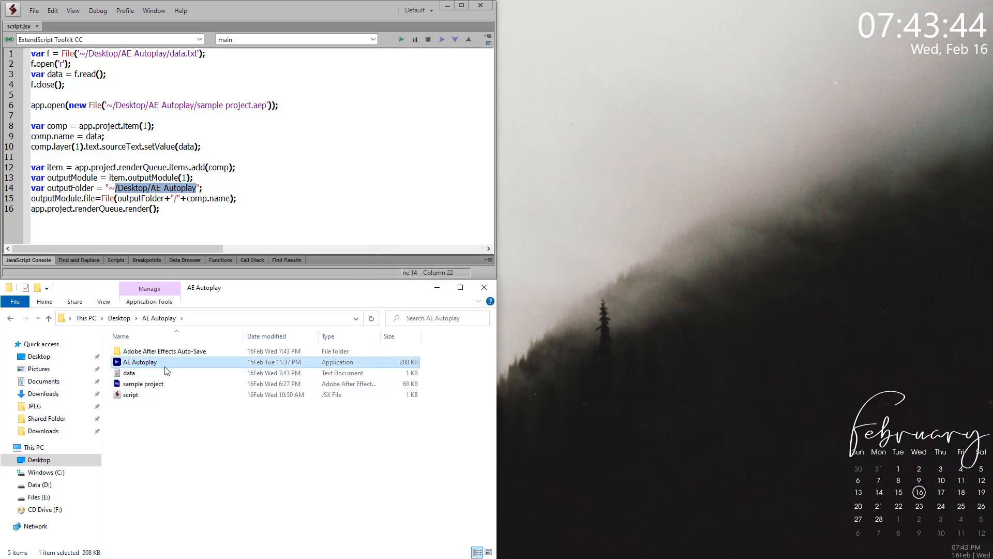
- Launch AE Autoplay with drive d, no UI, script.jsx and data.txt
double_click(140, 363)
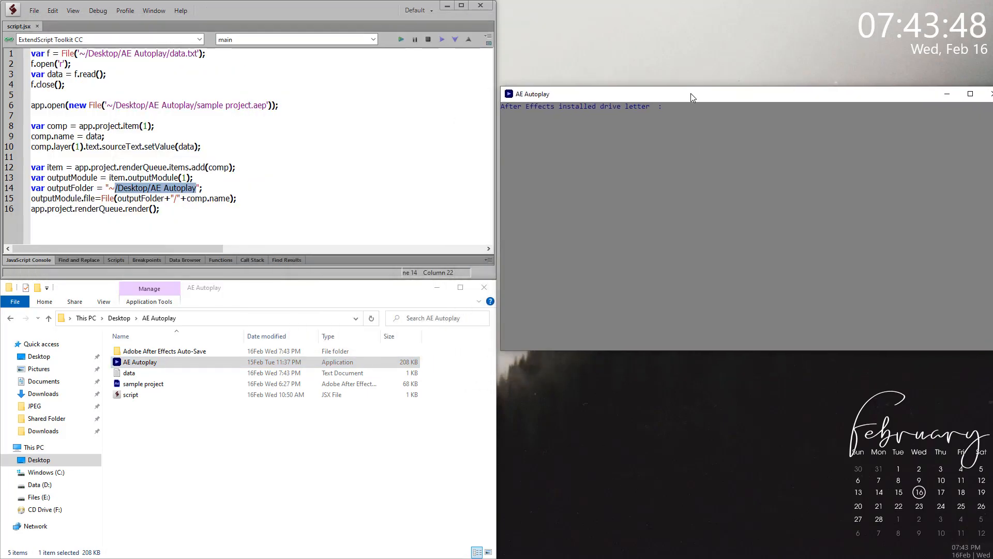
text(d)
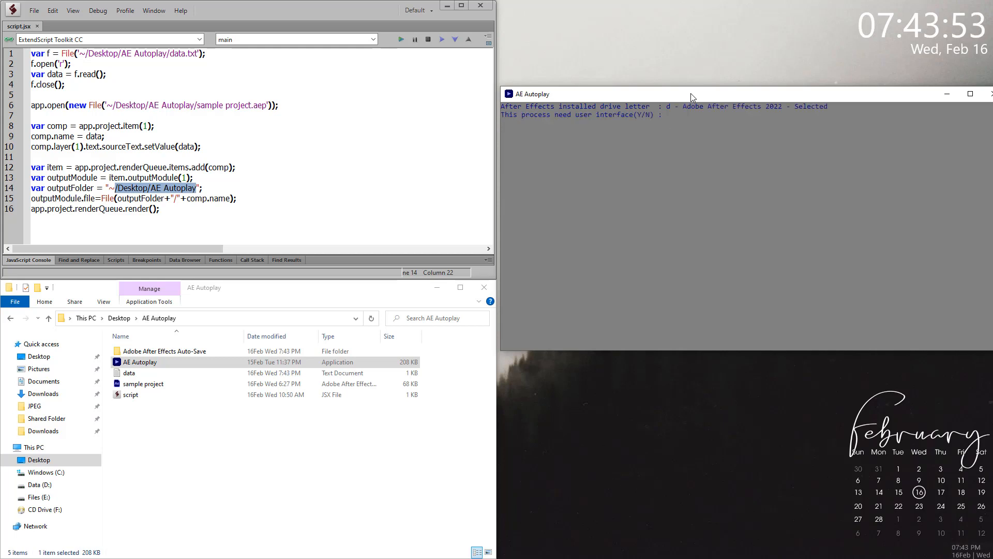
mouse_move(568, 125)
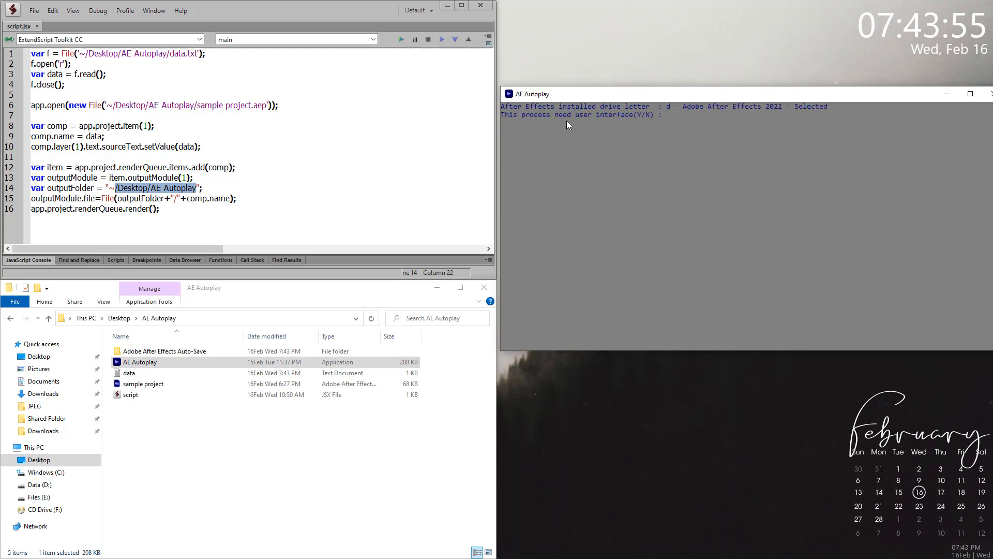
mouse_move(671, 79)
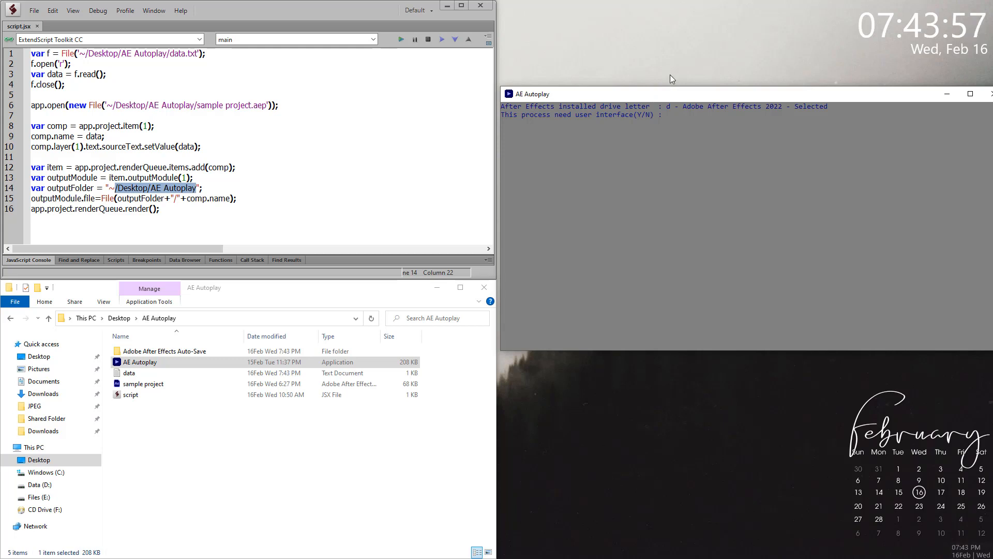
mouse_move(144, 383)
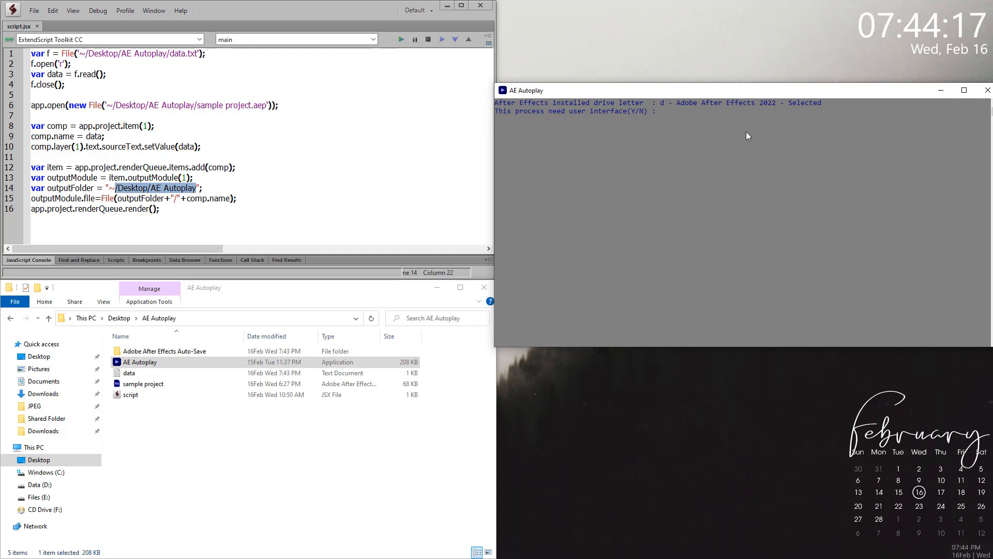
text(n)
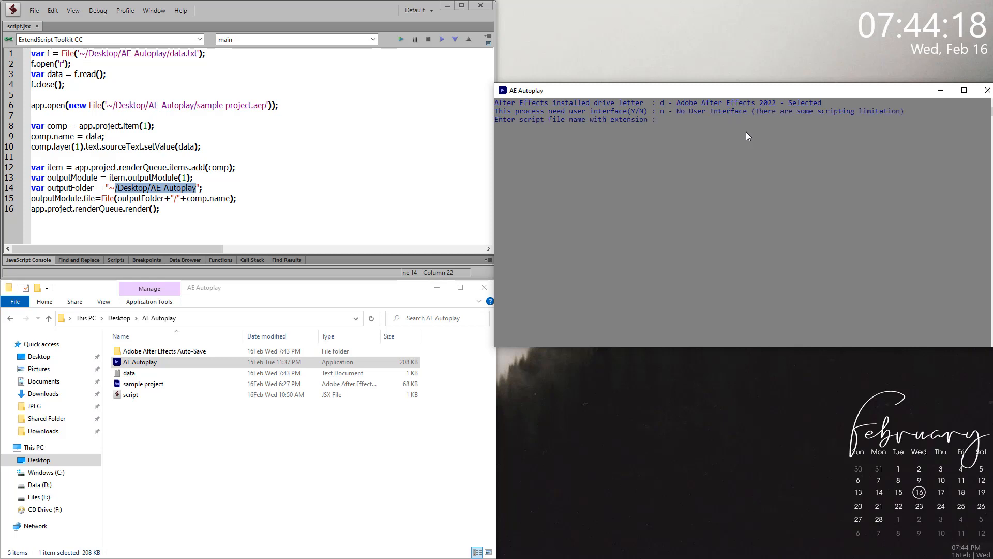
mouse_move(835, 115)
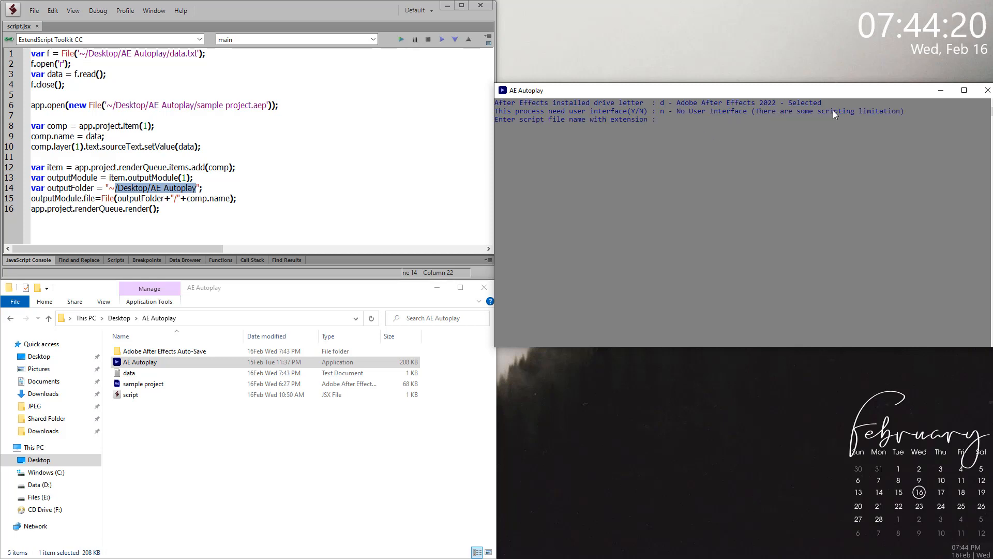
mouse_move(712, 132)
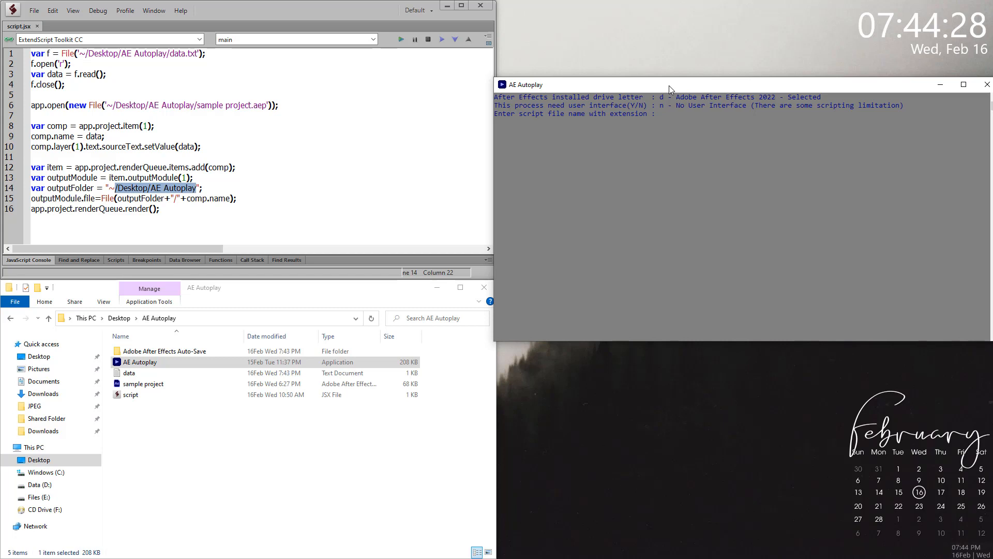
text(script.jsx)
text(data.txt)
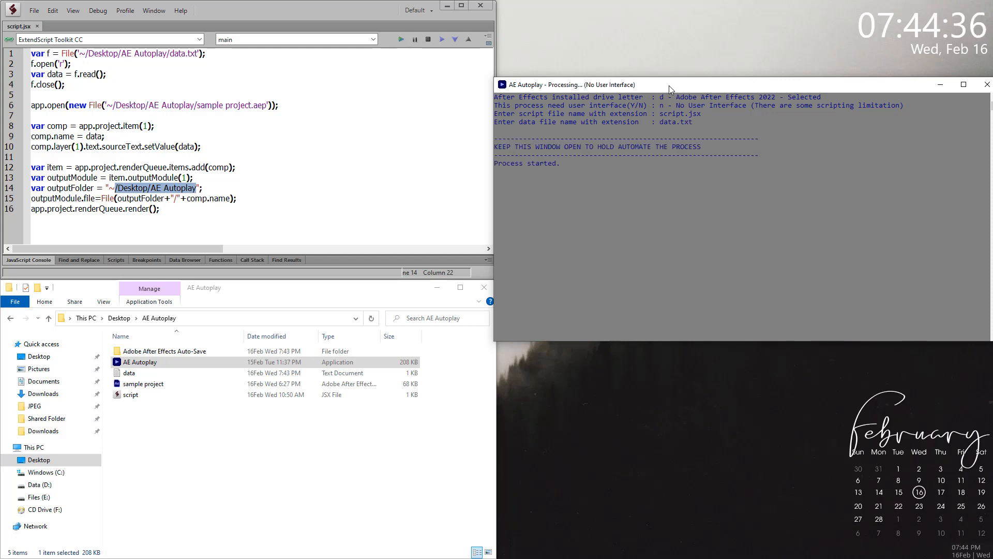
mouse_move(590, 191)
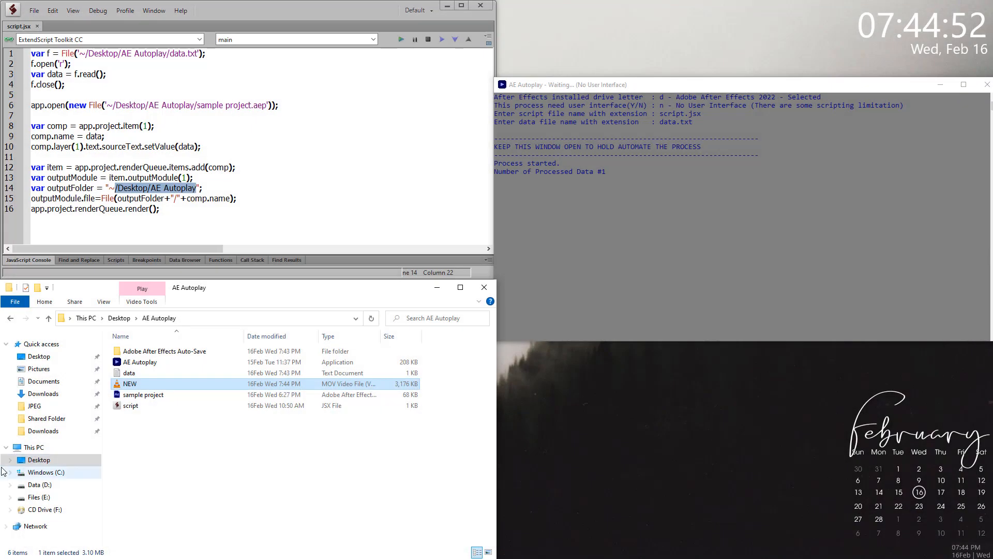
- After NEW.mov renders, reopen data.txt to change its entry
double_click(129, 373)
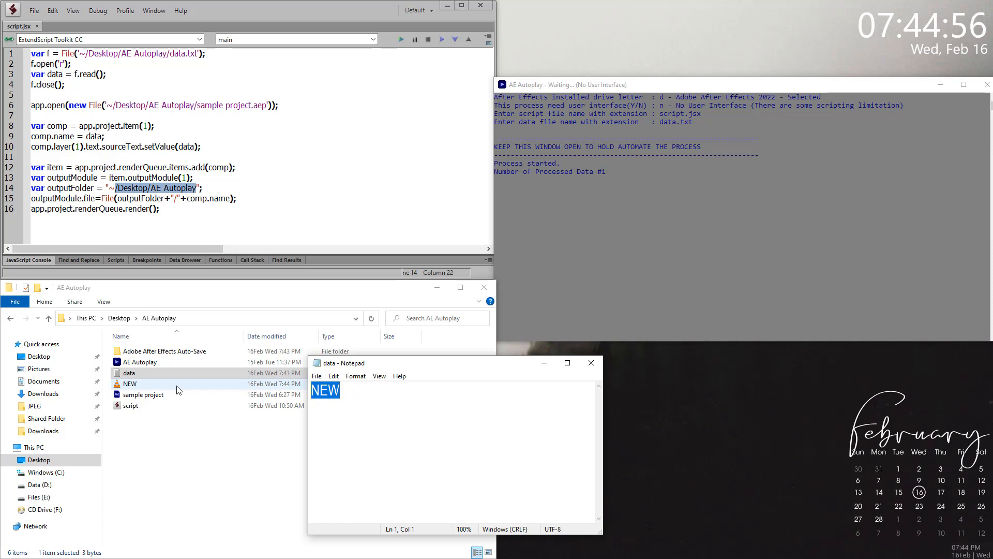
- Replace the data entry with OLD and save so a second video OLD.mov renders
text(OLD)
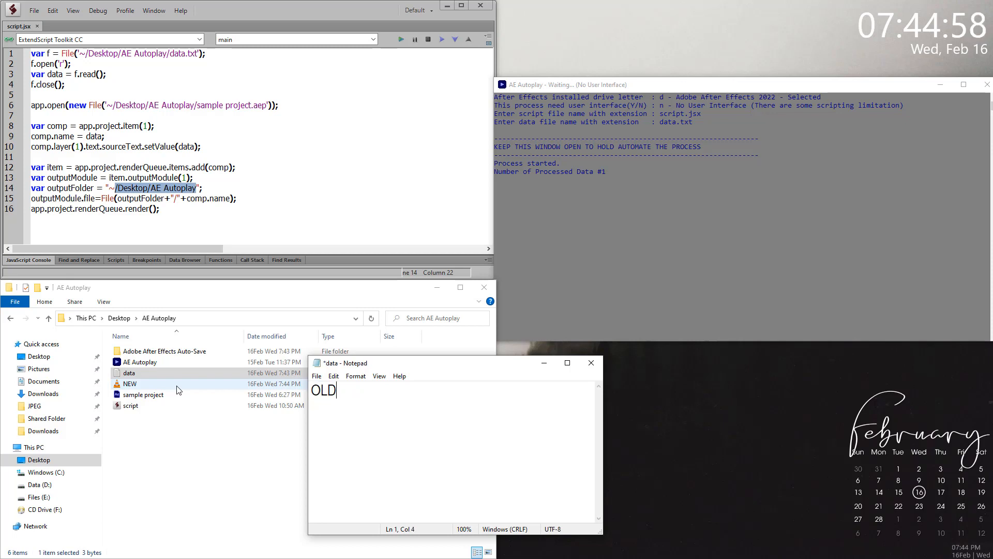
click(317, 376)
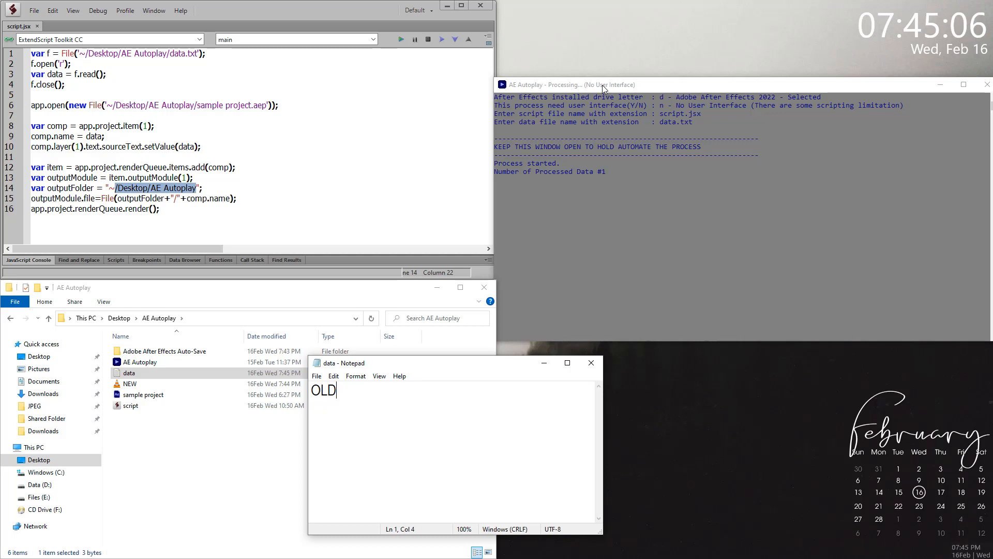
mouse_move(188, 433)
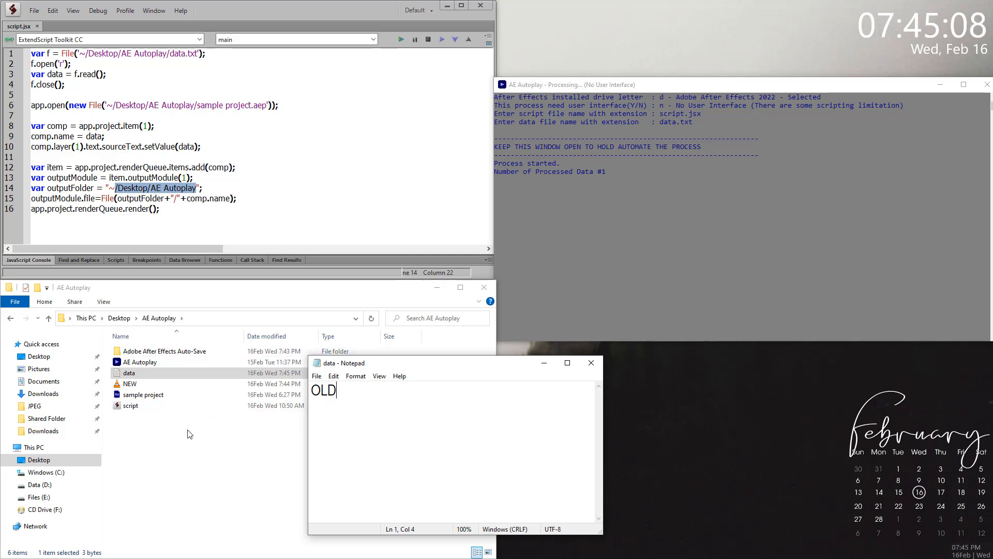
mouse_move(167, 429)
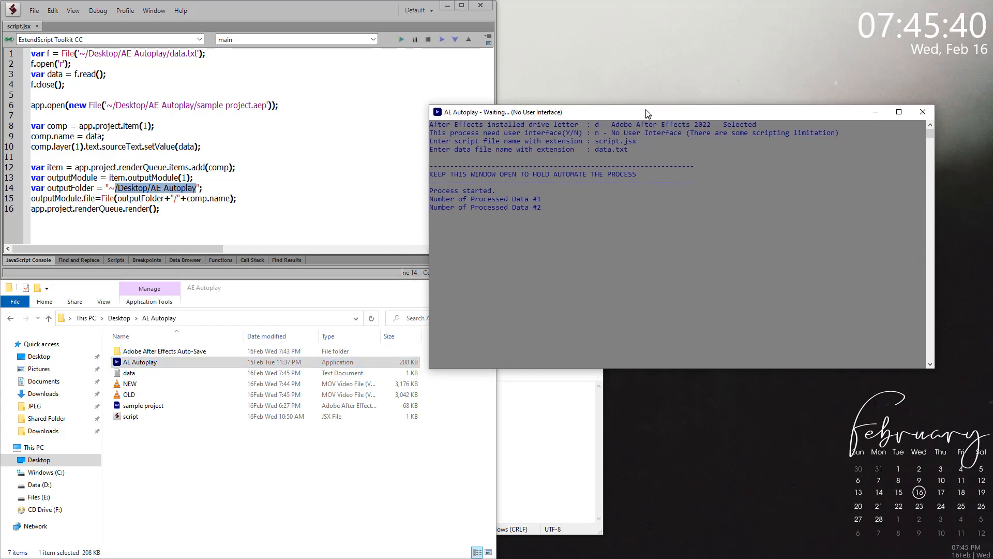
drag(645, 112, 646, 104)
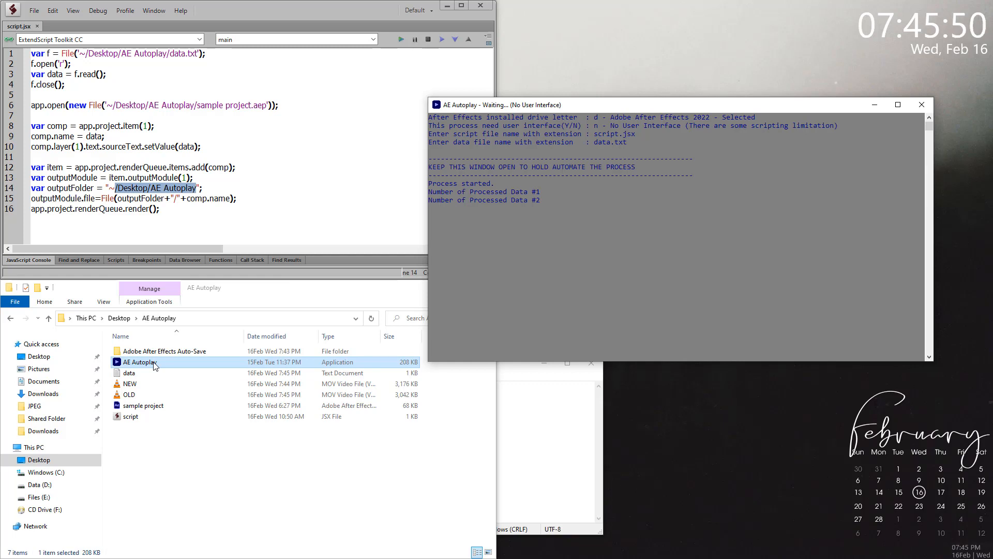
mouse_move(213, 323)
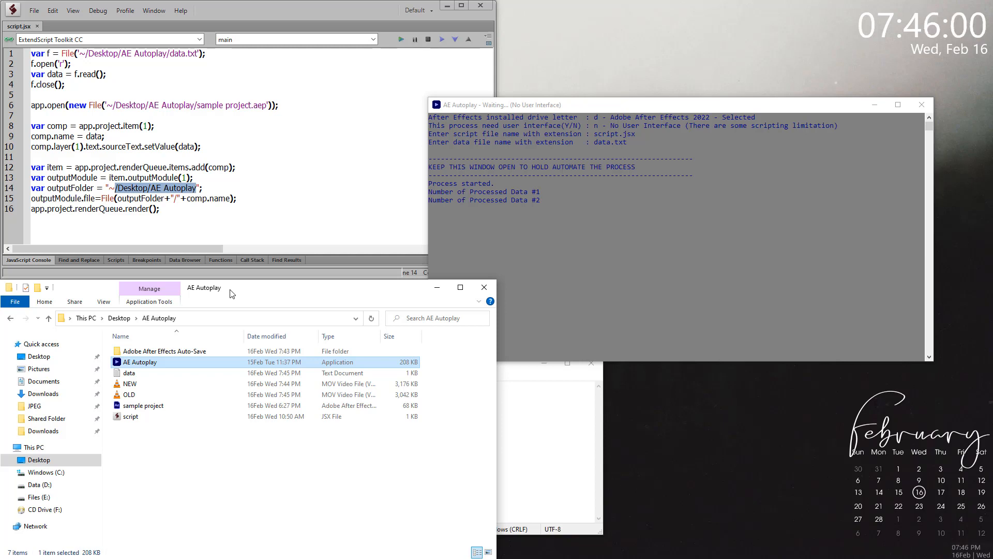
mouse_move(586, 144)
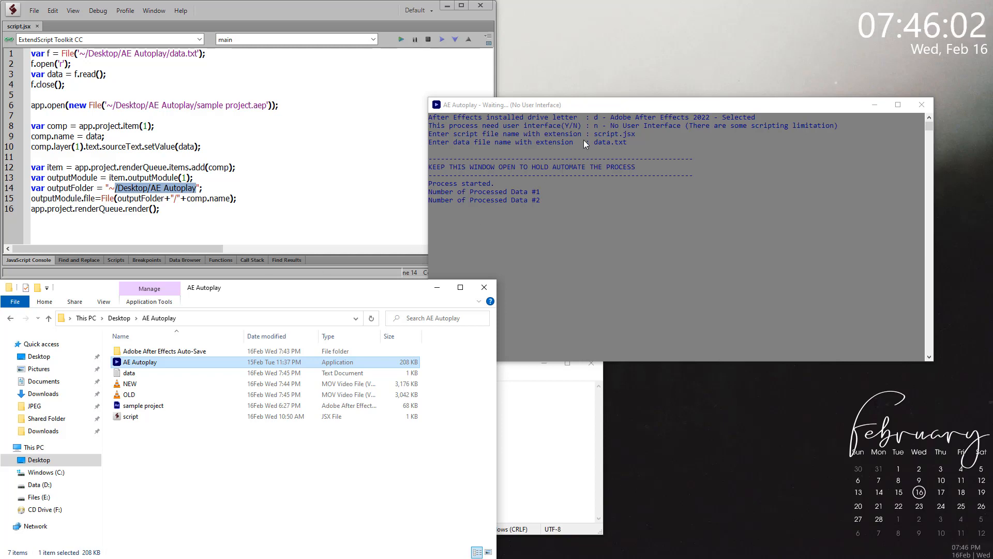